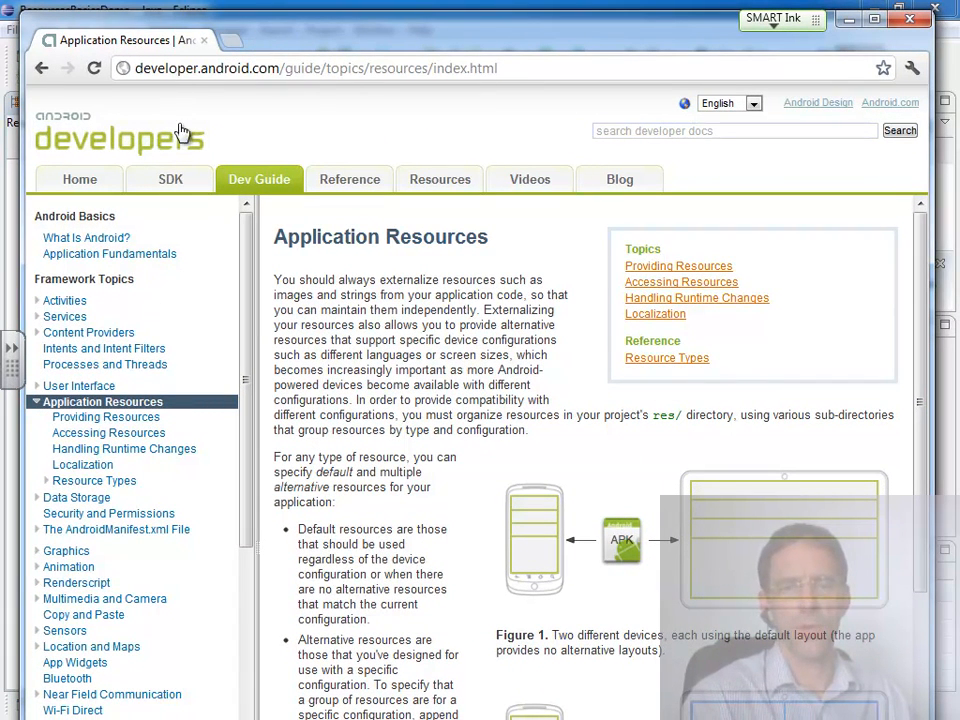
{"action": "mouse_move", "coordinate": [185, 432]}
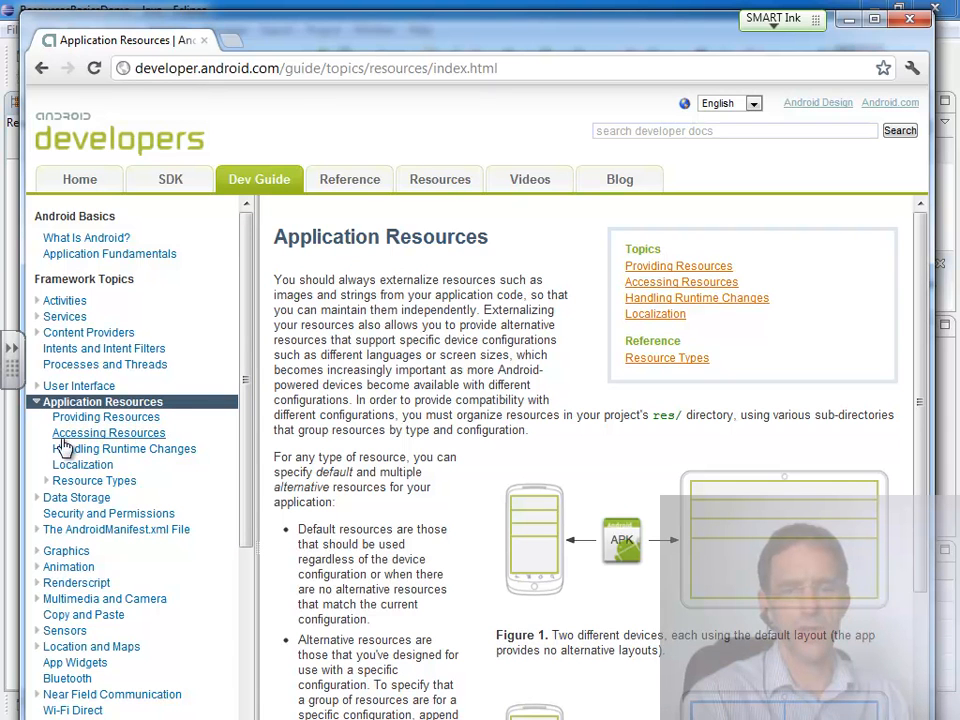
{"action": "mouse_move", "coordinate": [123, 448]}
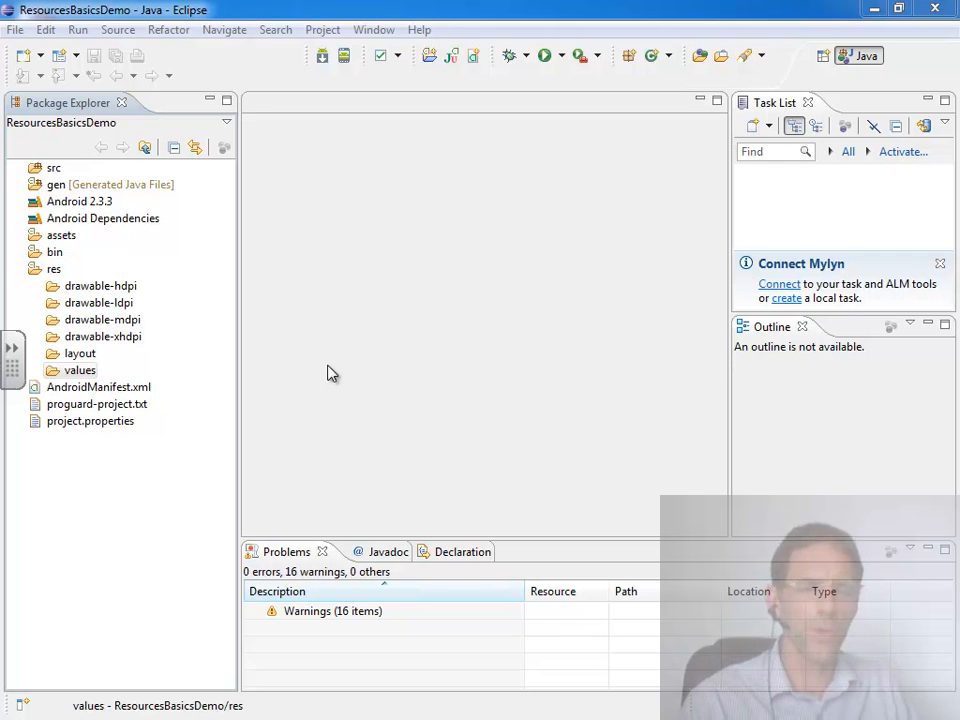
- Collapse the project tree, expand res and its layout folder, and select main.xml
{"action": "left_click", "coordinate": [20, 269]}
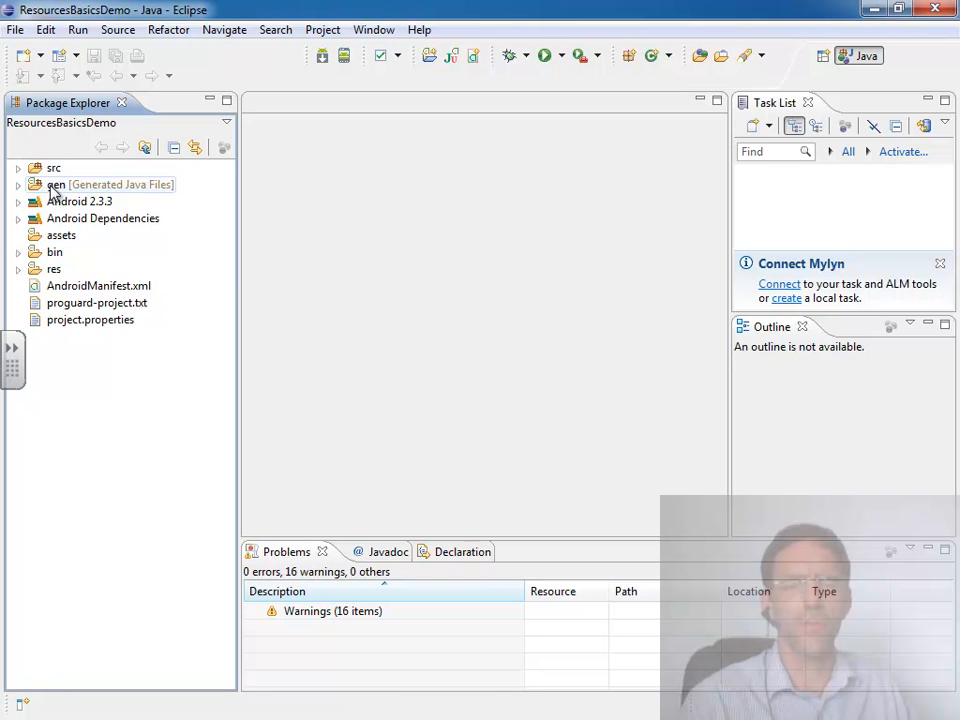
{"action": "mouse_move", "coordinate": [40, 138]}
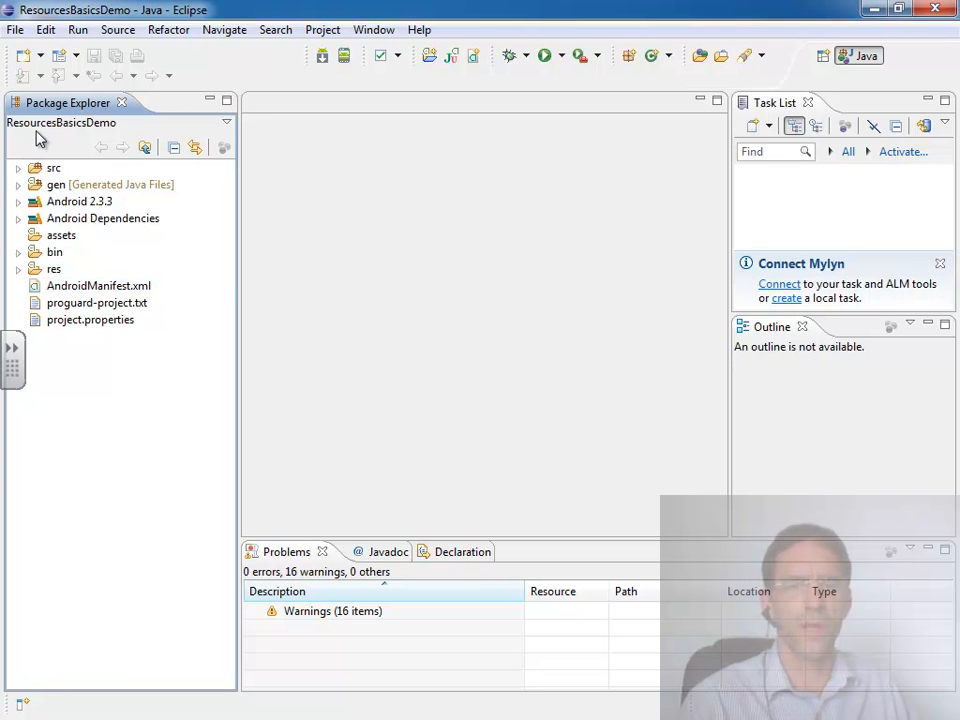
{"action": "mouse_move", "coordinate": [107, 137]}
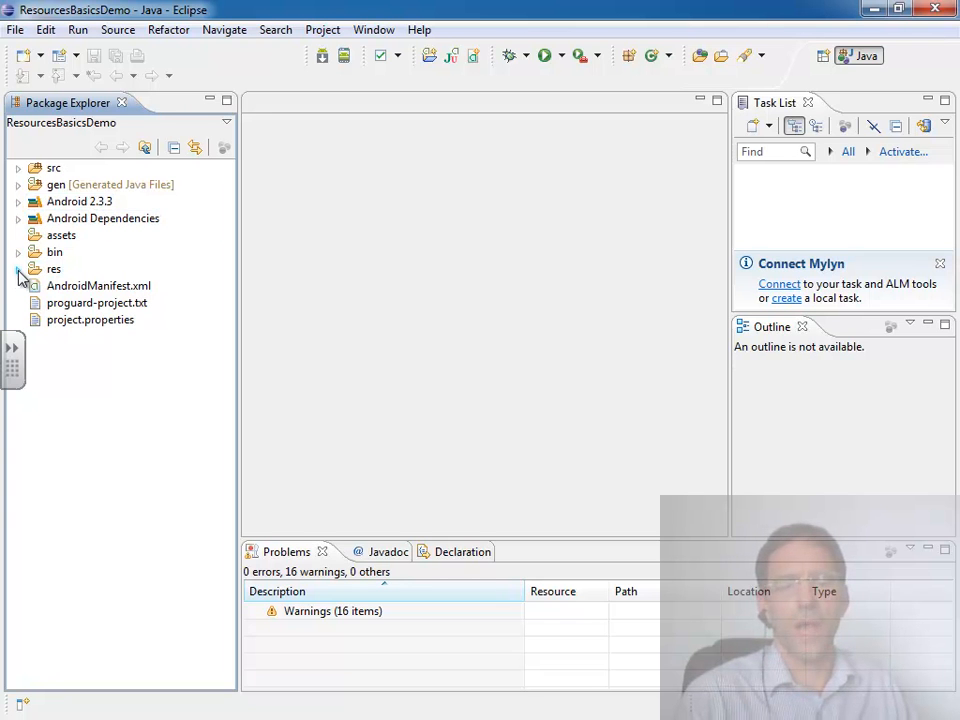
{"action": "left_click", "coordinate": [19, 269]}
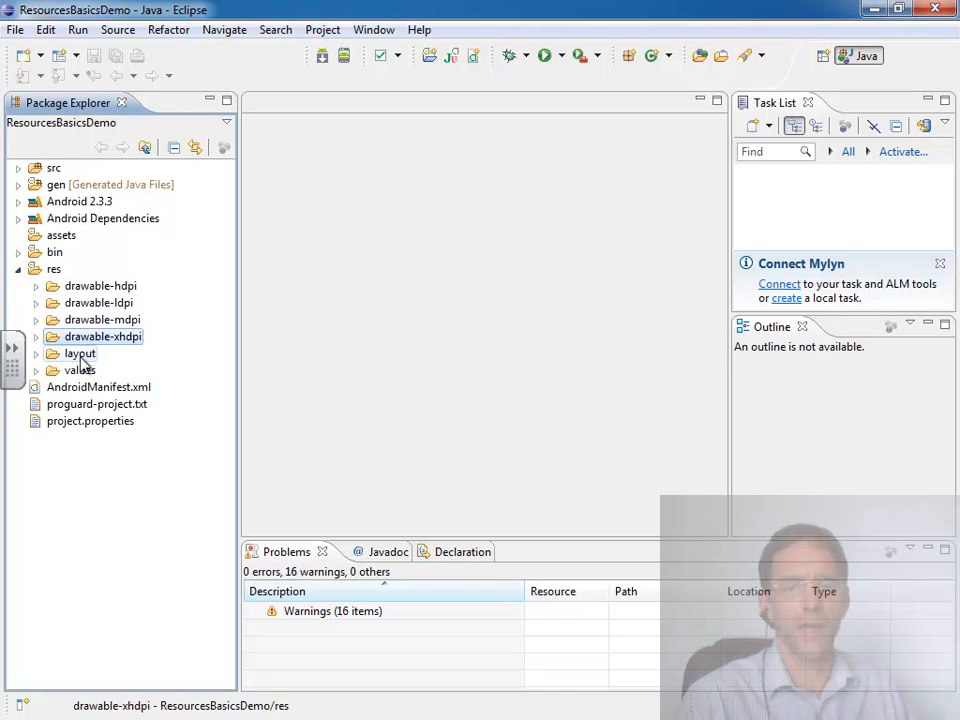
{"action": "left_click", "coordinate": [80, 370]}
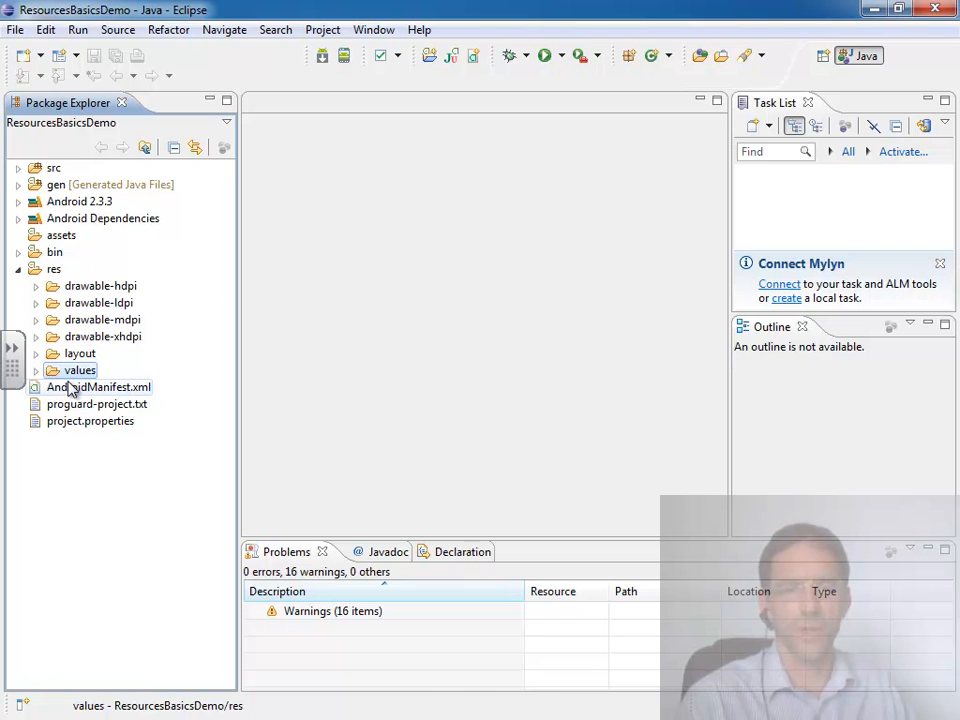
{"action": "left_click", "coordinate": [37, 353]}
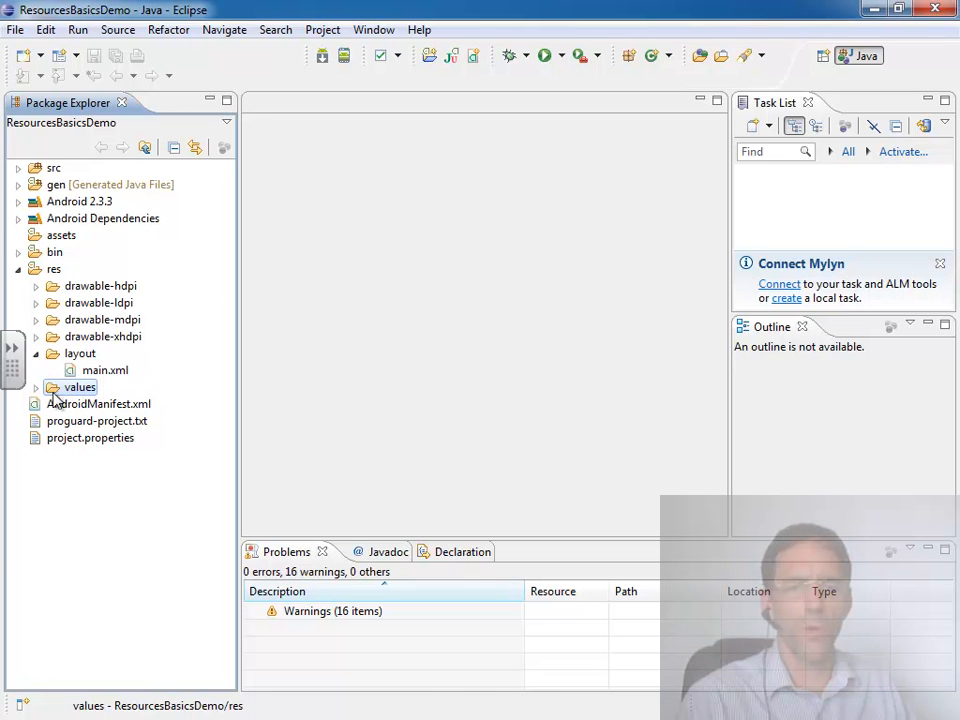
{"action": "left_click", "coordinate": [104, 370]}
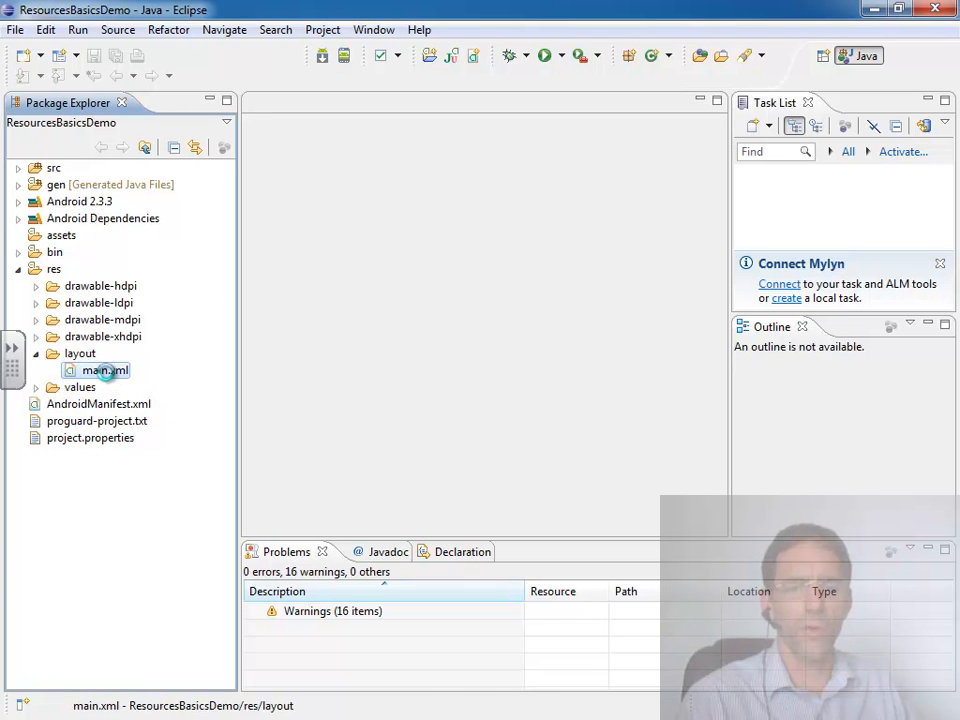
- Open main.xml in the graphical layout editor and expand src to show the activity class
{"action": "double_click", "coordinate": [103, 370]}
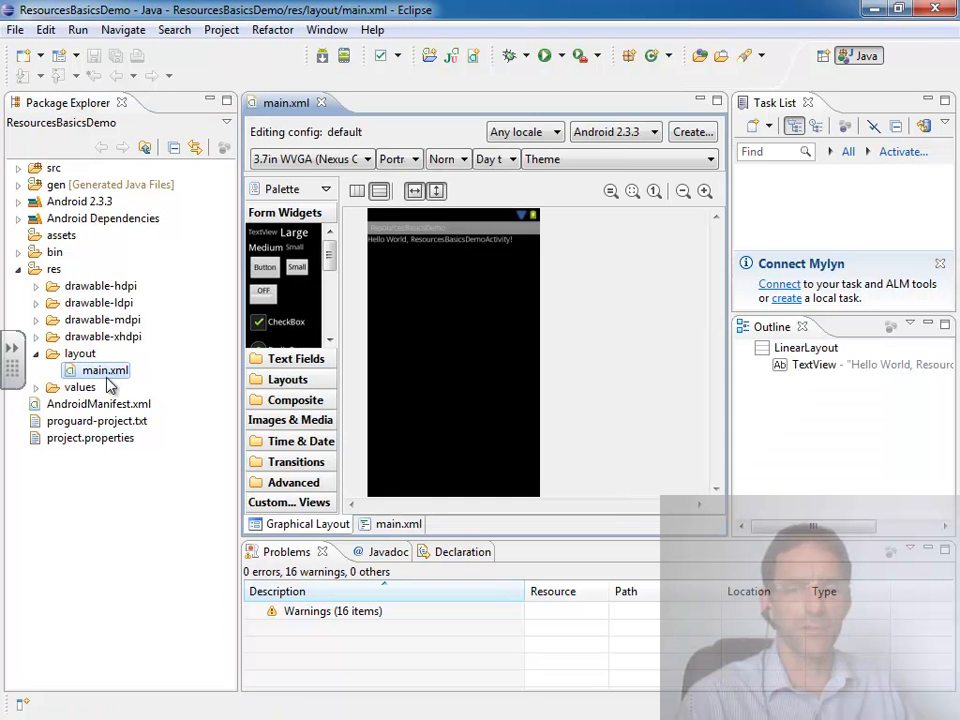
{"action": "left_click", "coordinate": [398, 524]}
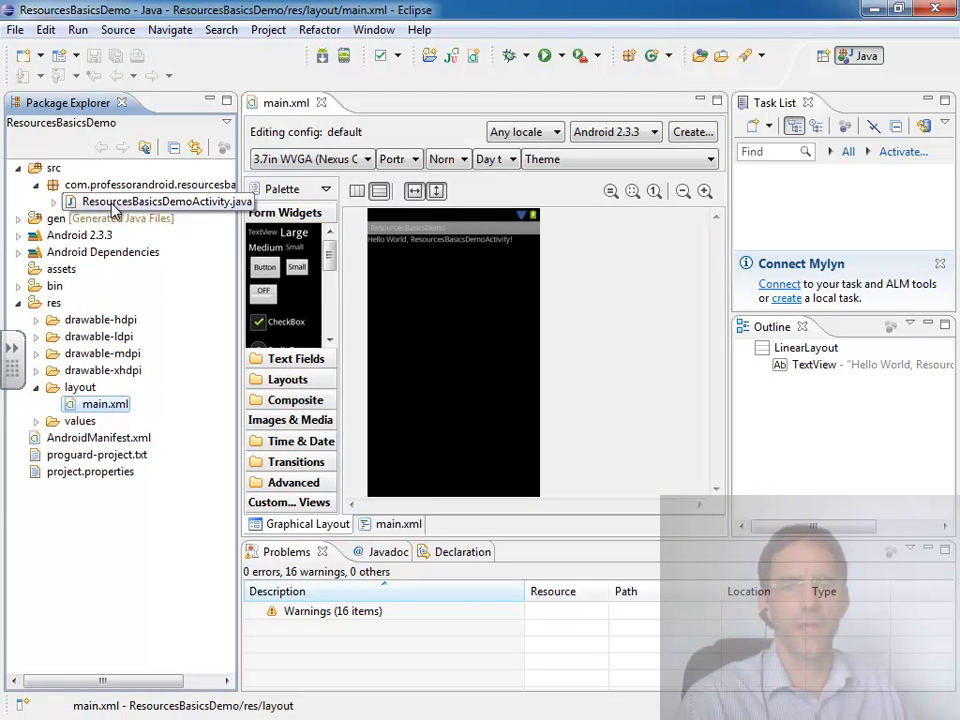
{"action": "mouse_move", "coordinate": [196, 244]}
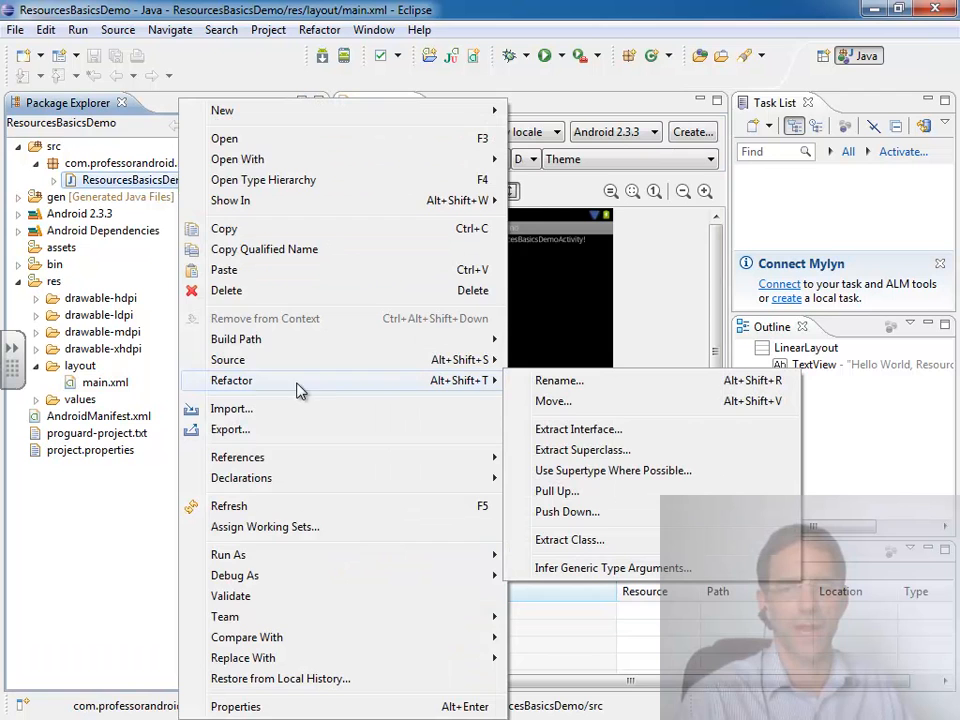
- Rename ResourcesBasicsDemoActivity to MainActivity and open MainActivity.java in the Java editor
{"action": "left_click", "coordinate": [559, 380]}
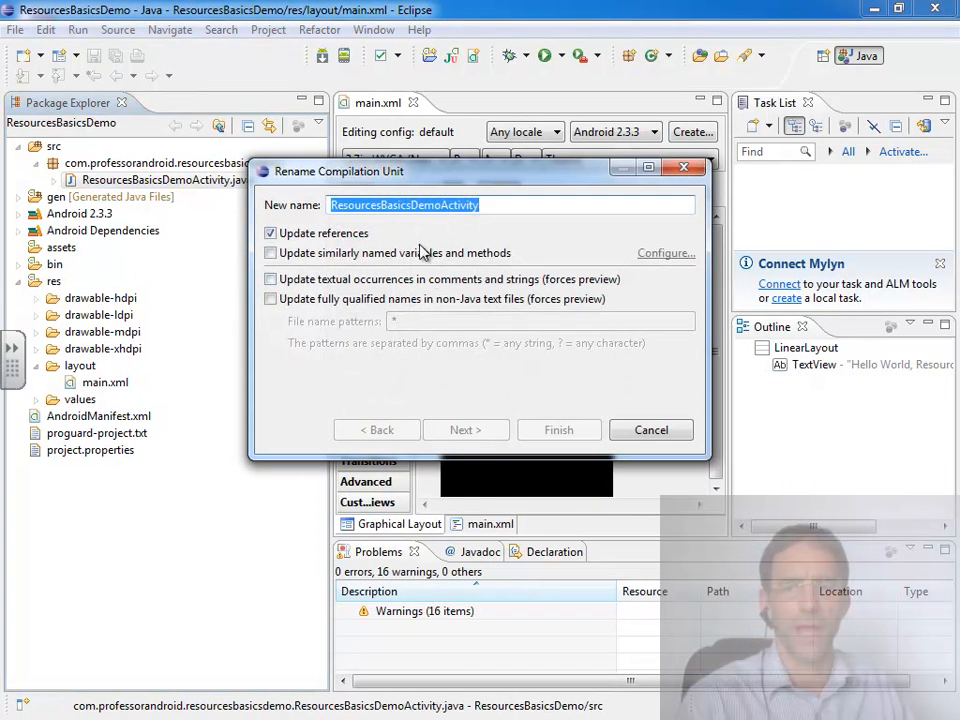
{"action": "double_click", "coordinate": [421, 205]}
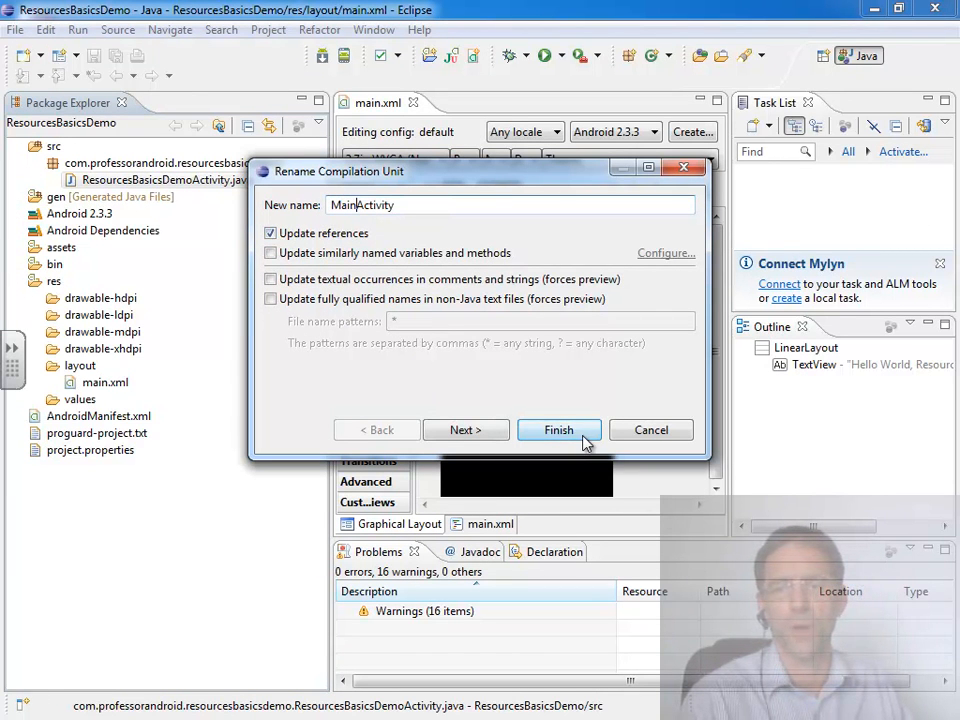
{"action": "left_click", "coordinate": [559, 429]}
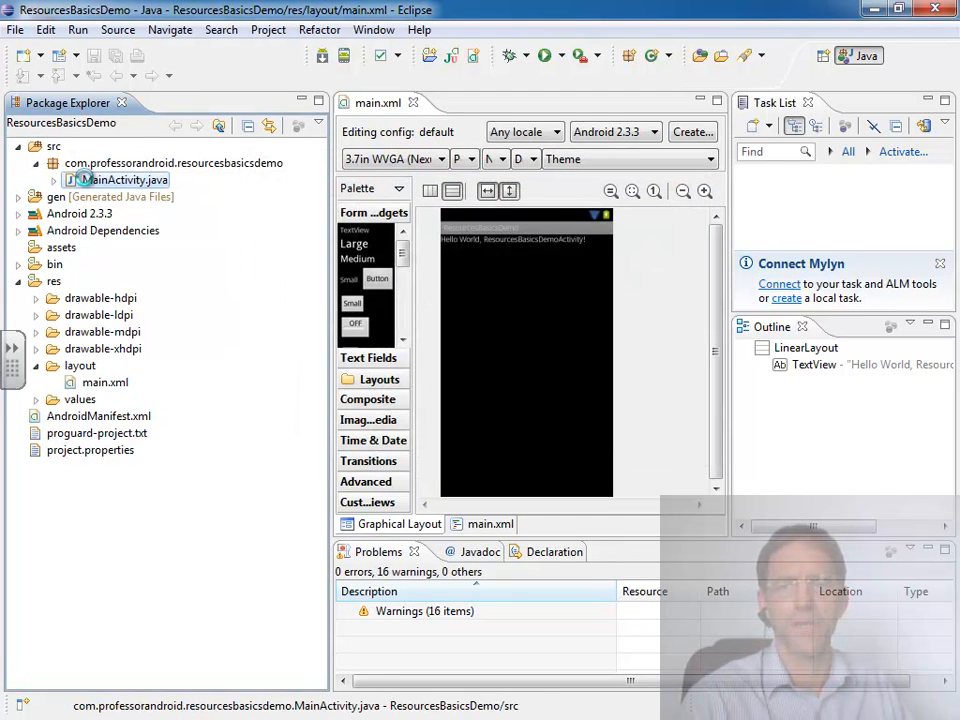
{"action": "double_click", "coordinate": [124, 179]}
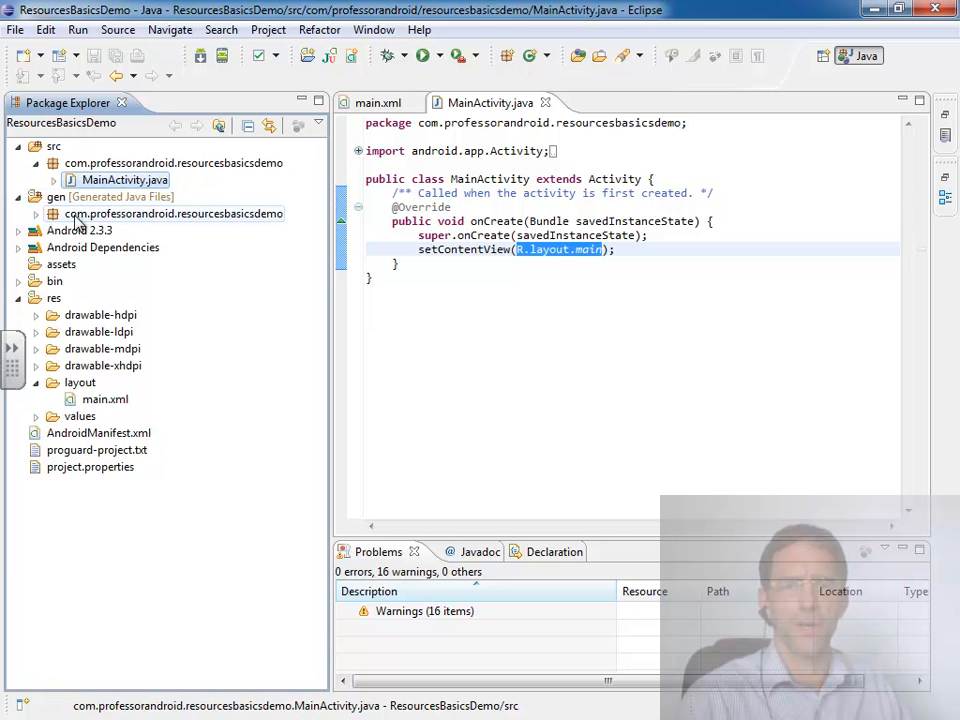
- Expand gen and R.java to list its attr, drawable, layout and string classes
{"action": "left_click", "coordinate": [54, 213]}
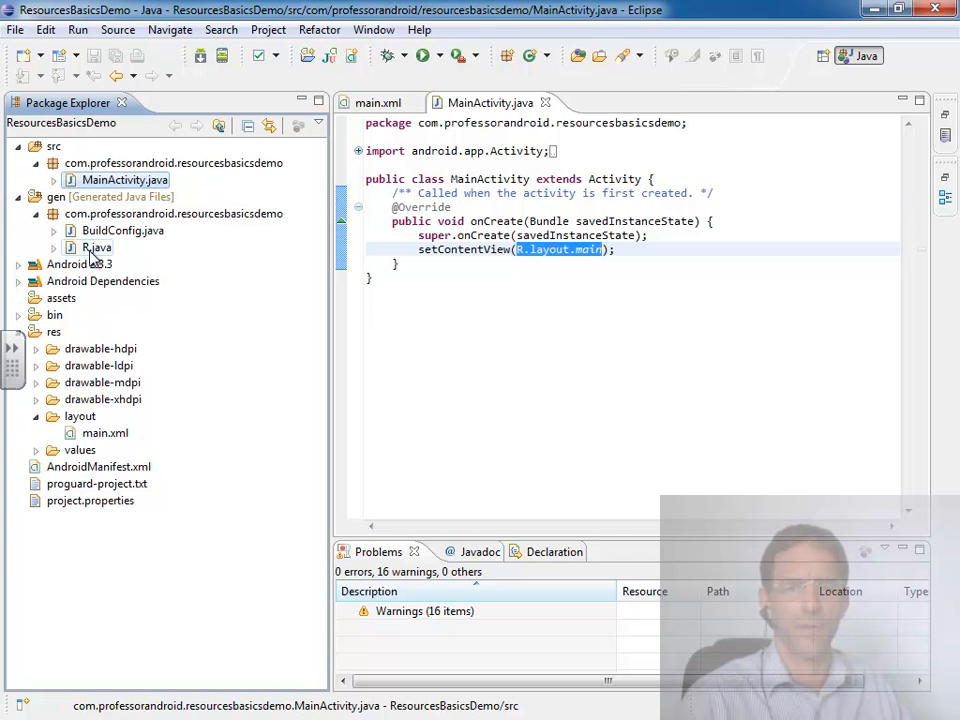
{"action": "left_click", "coordinate": [96, 247]}
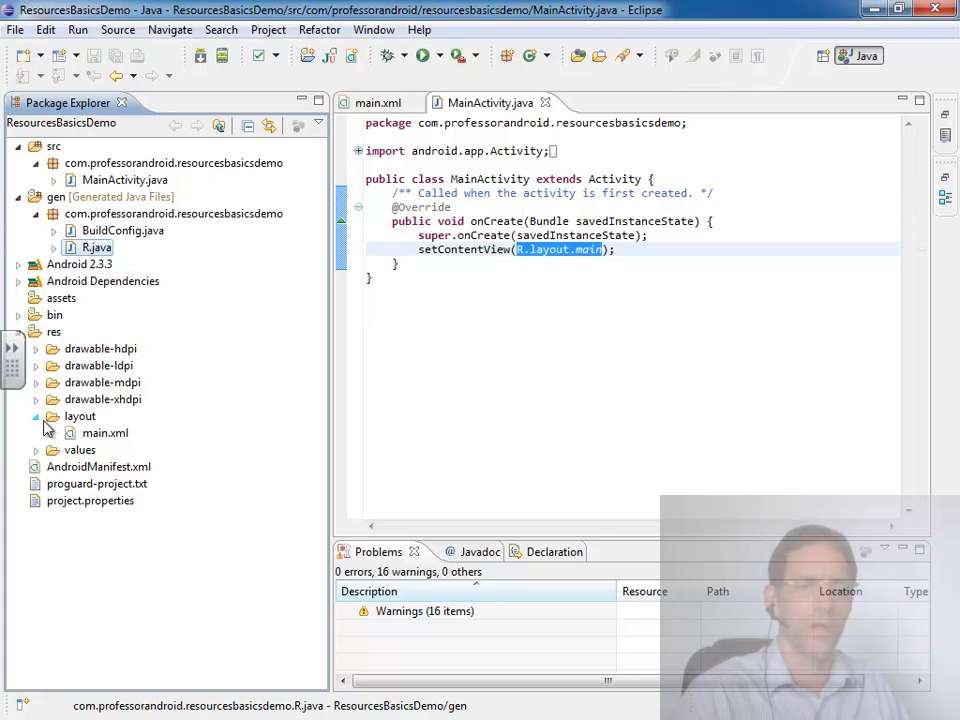
{"action": "mouse_move", "coordinate": [102, 430]}
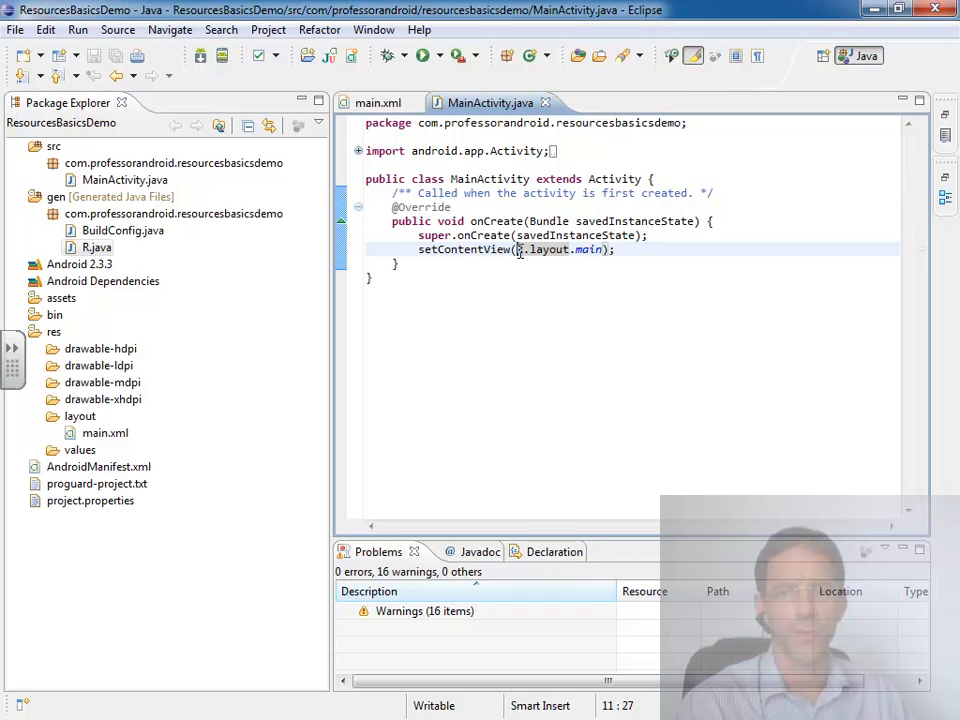
{"action": "double_click", "coordinate": [540, 249]}
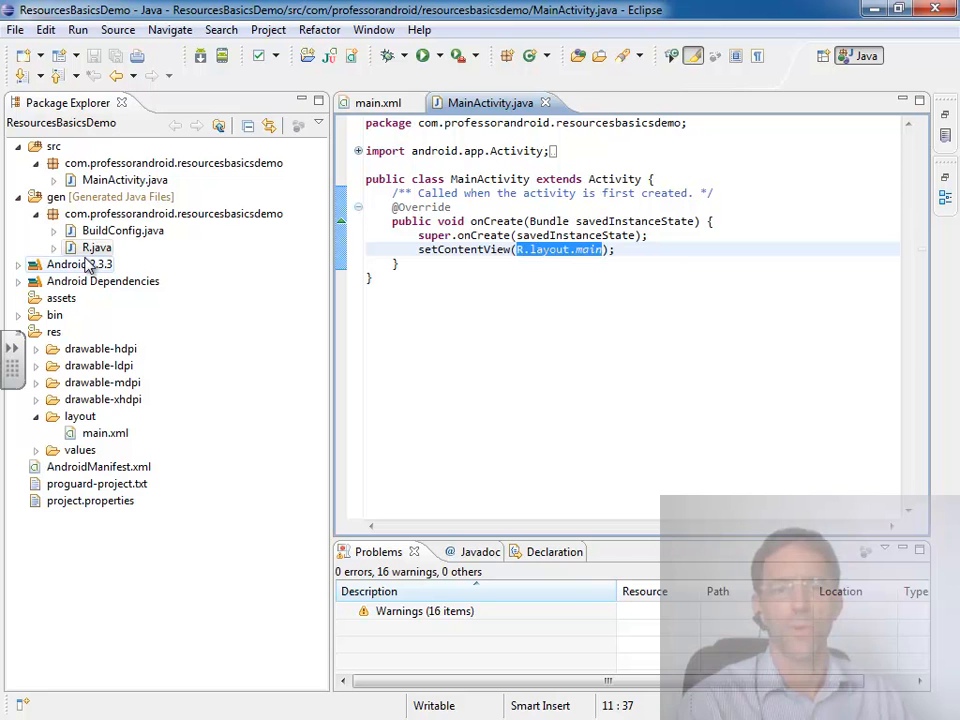
{"action": "left_click", "coordinate": [54, 247]}
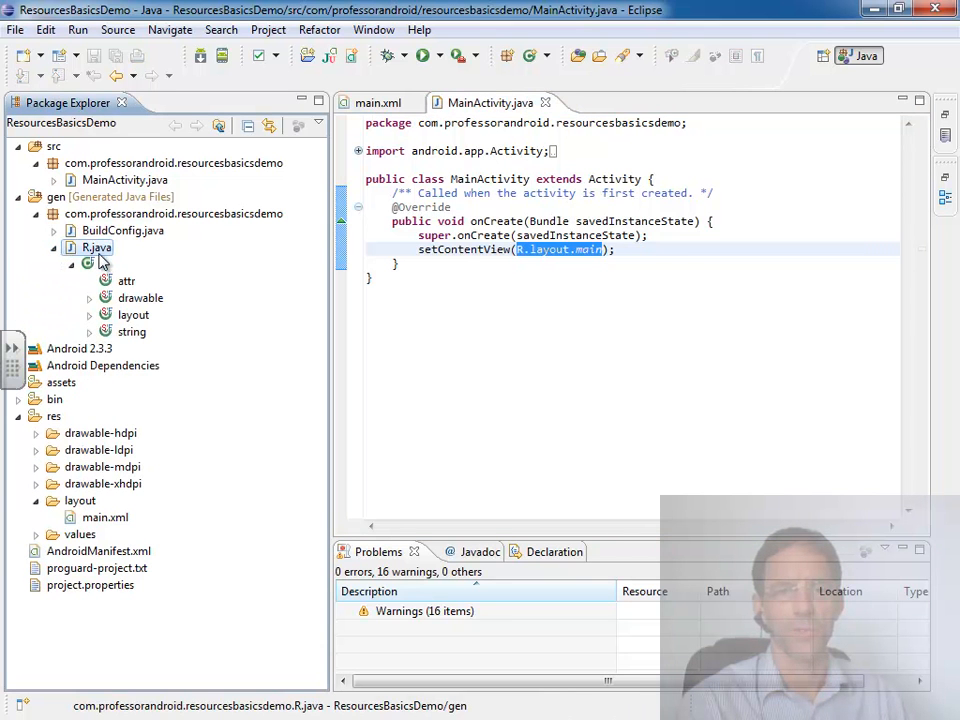
- Open R.java, select the main layout ID value, and select main.xml
{"action": "double_click", "coordinate": [98, 247]}
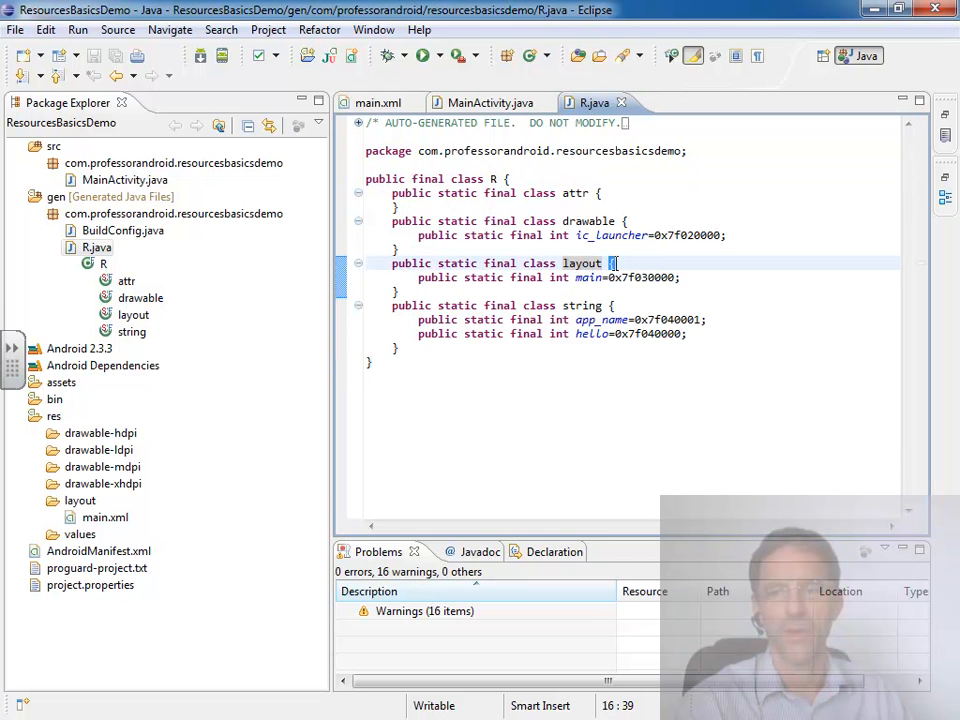
{"action": "double_click", "coordinate": [588, 277]}
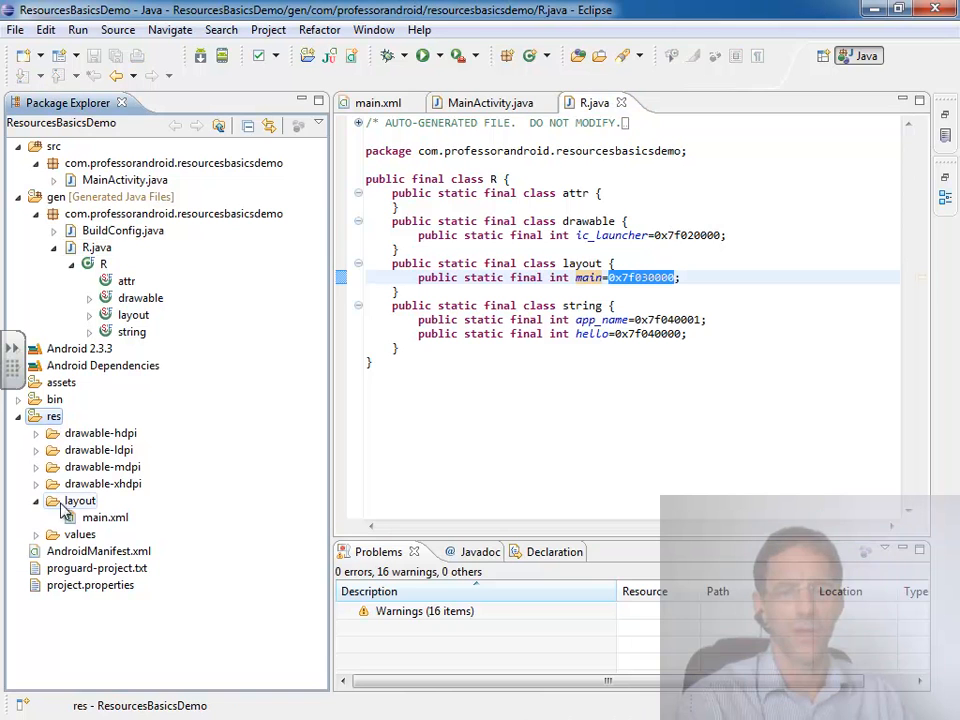
{"action": "left_click", "coordinate": [105, 517]}
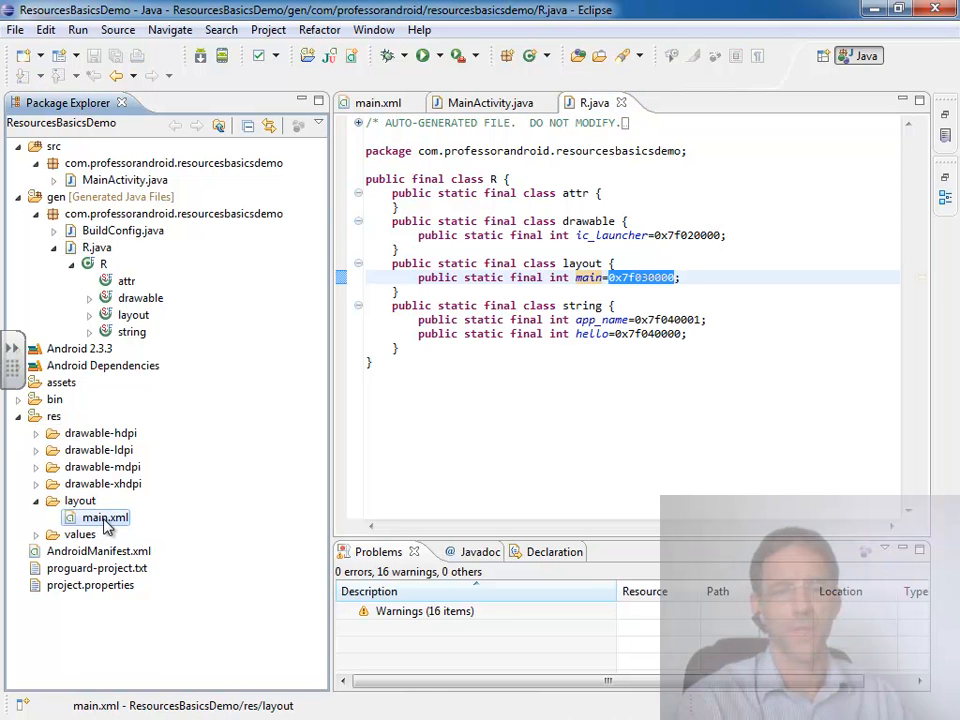
{"action": "left_click", "coordinate": [79, 534]}
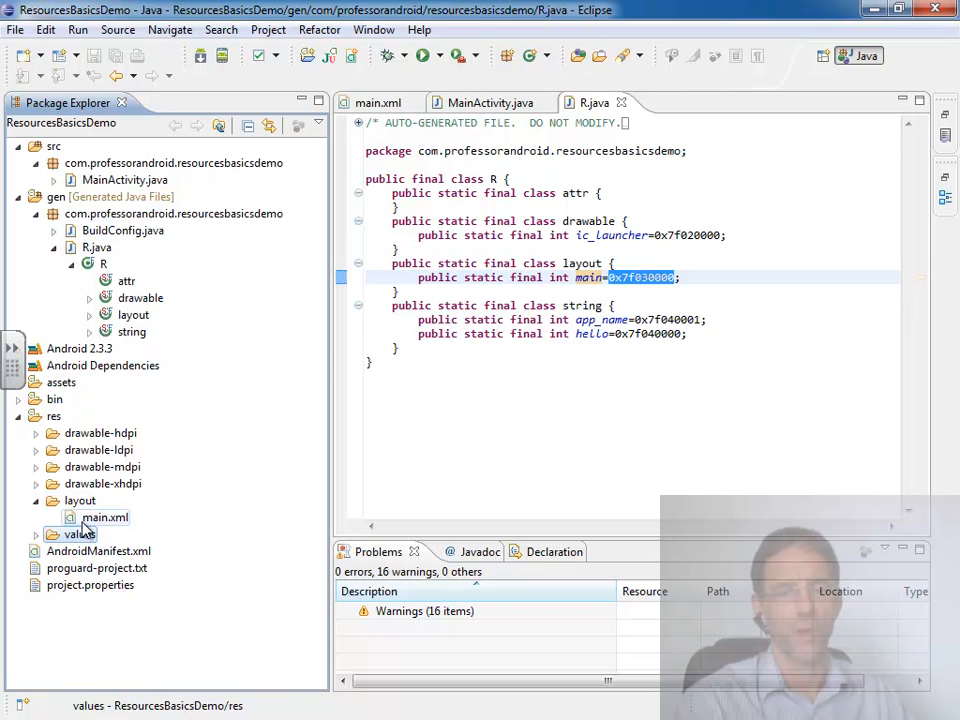
{"action": "left_click", "coordinate": [104, 517]}
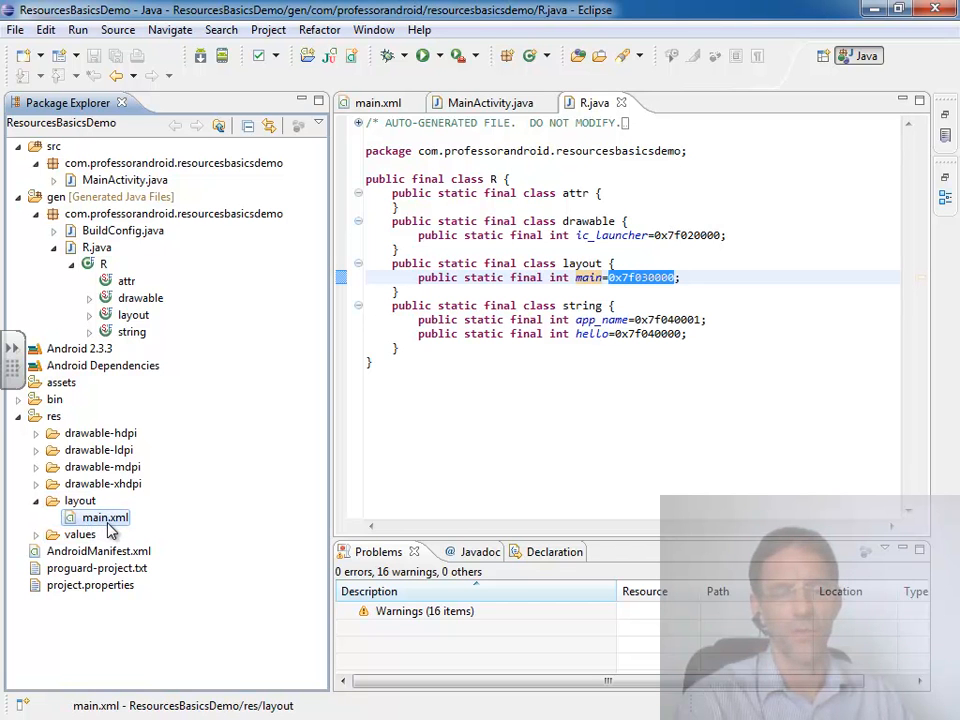
{"action": "mouse_move", "coordinate": [125, 540]}
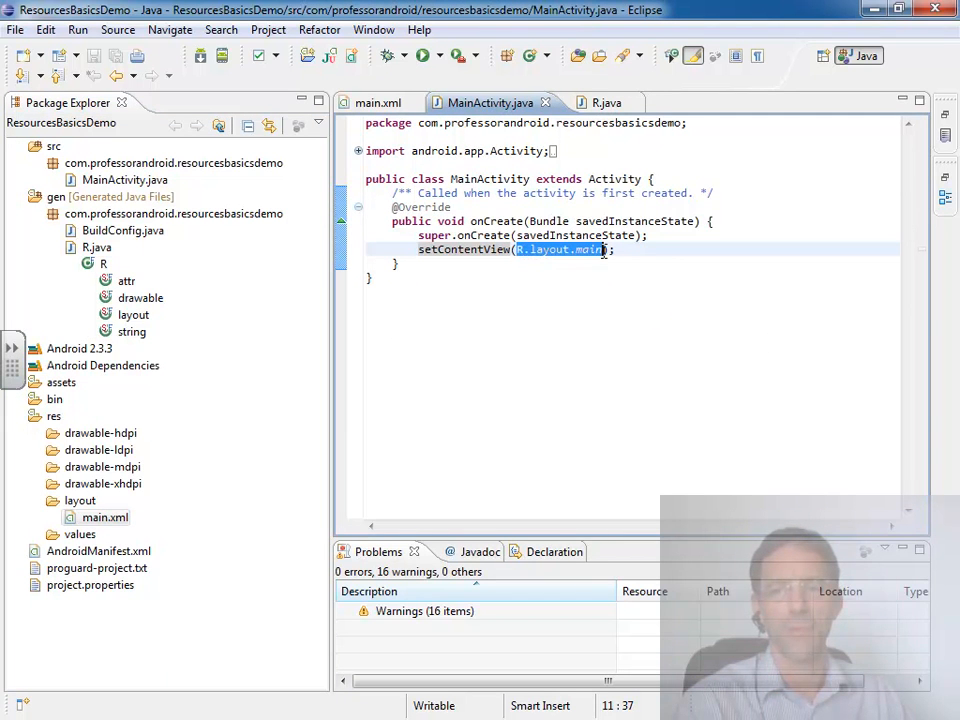
- Jump to the layout main declaration, then return to the MainActivity.java code
{"action": "left_click", "coordinate": [101, 264]}
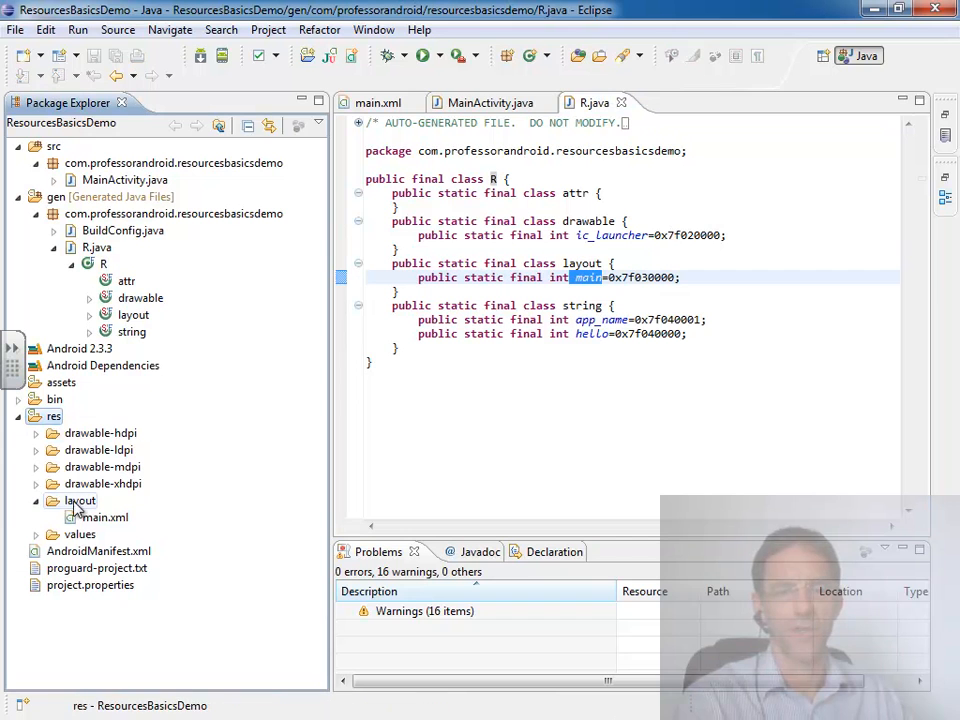
{"action": "left_click", "coordinate": [103, 517]}
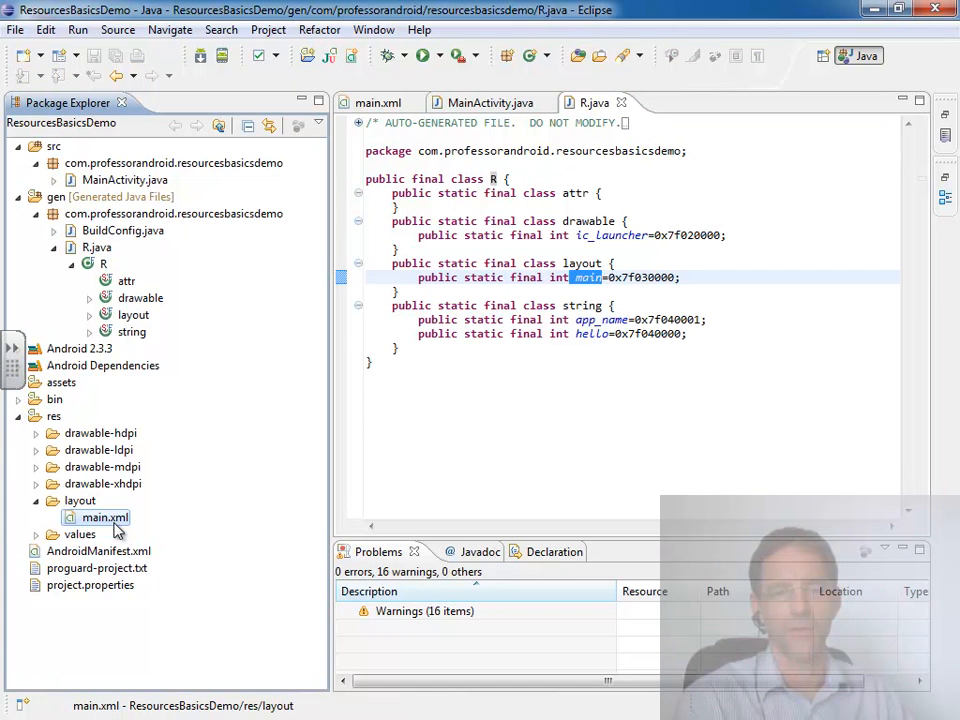
{"action": "mouse_move", "coordinate": [118, 525]}
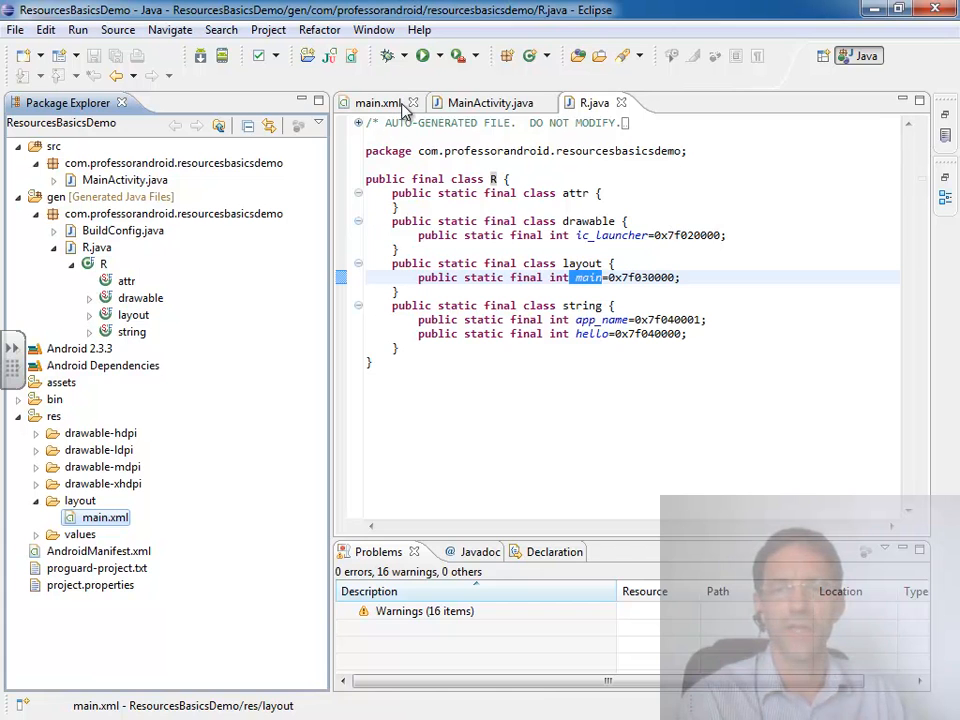
{"action": "left_click", "coordinate": [489, 102]}
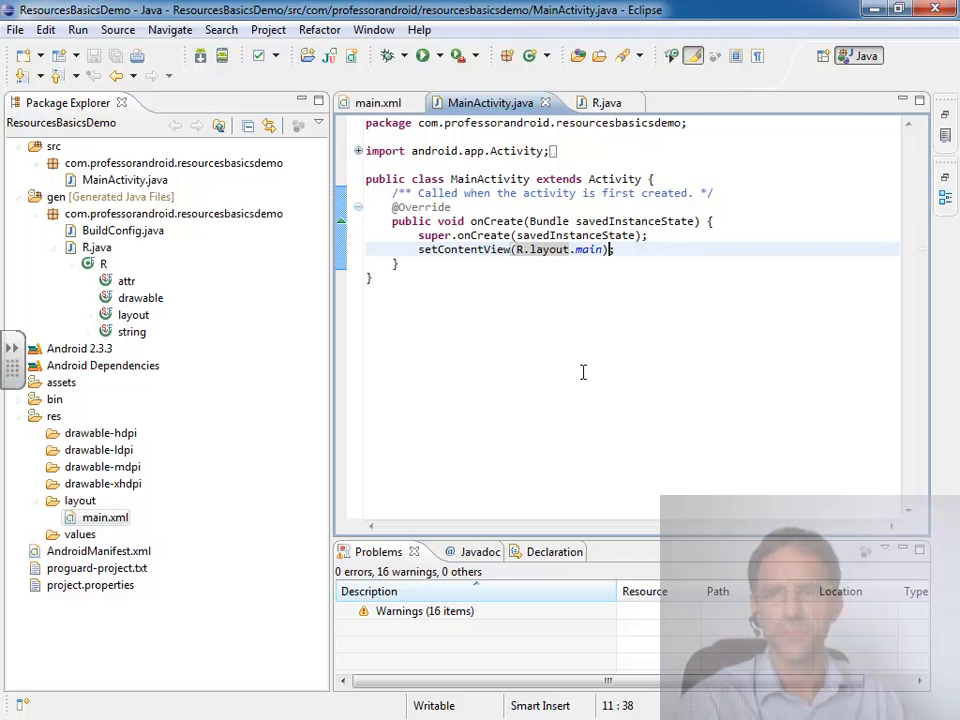
{"action": "double_click", "coordinate": [105, 517]}
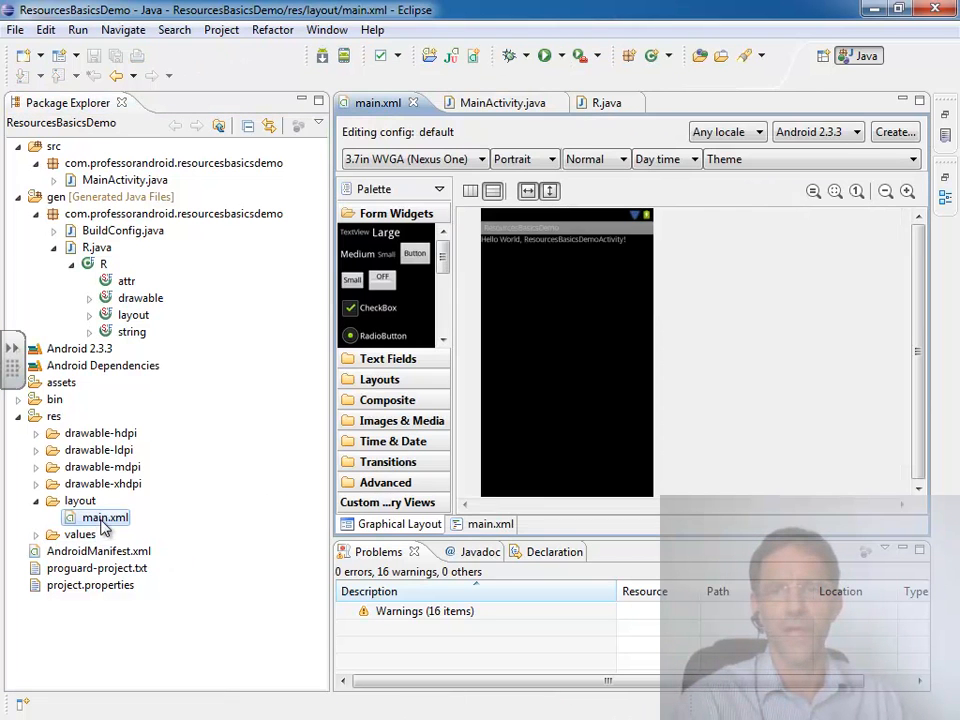
{"action": "left_click", "coordinate": [490, 523]}
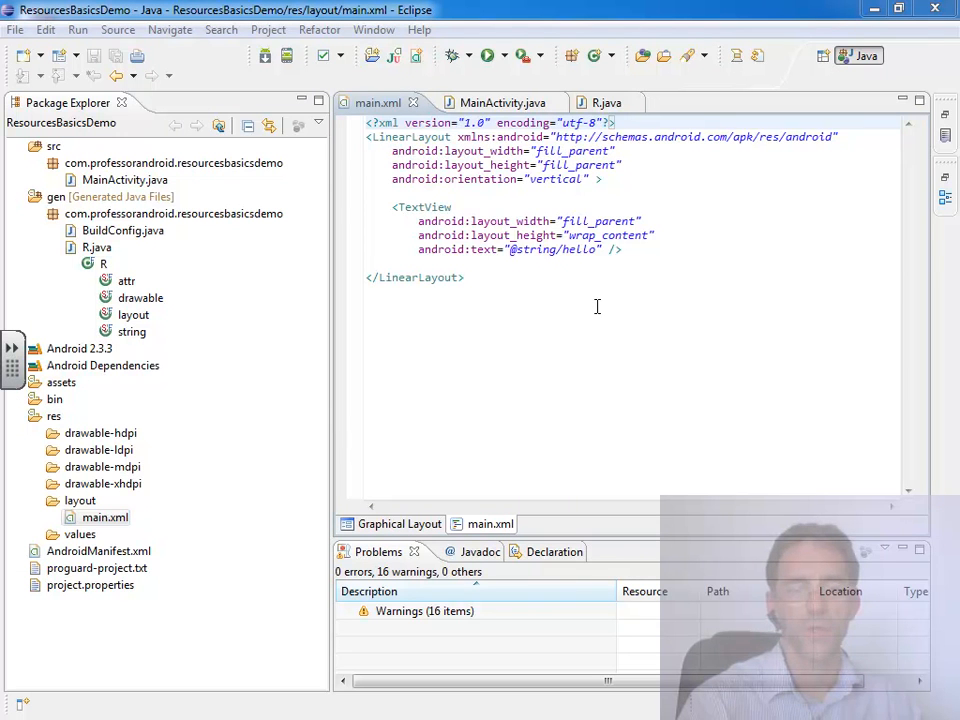
{"action": "left_click", "coordinate": [104, 517]}
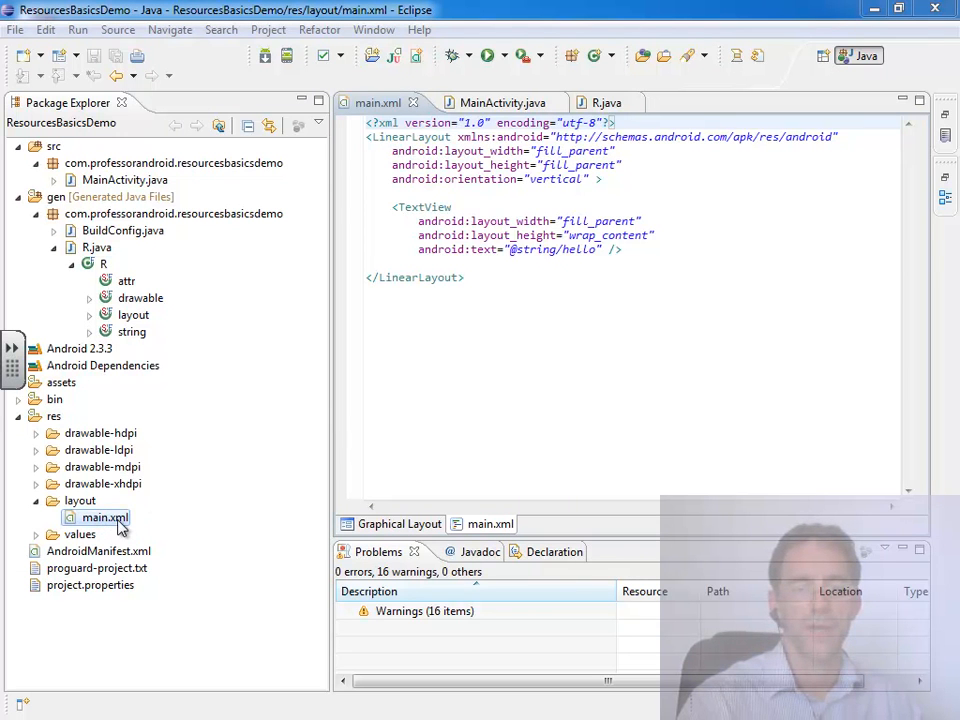
{"action": "left_click", "coordinate": [53, 416]}
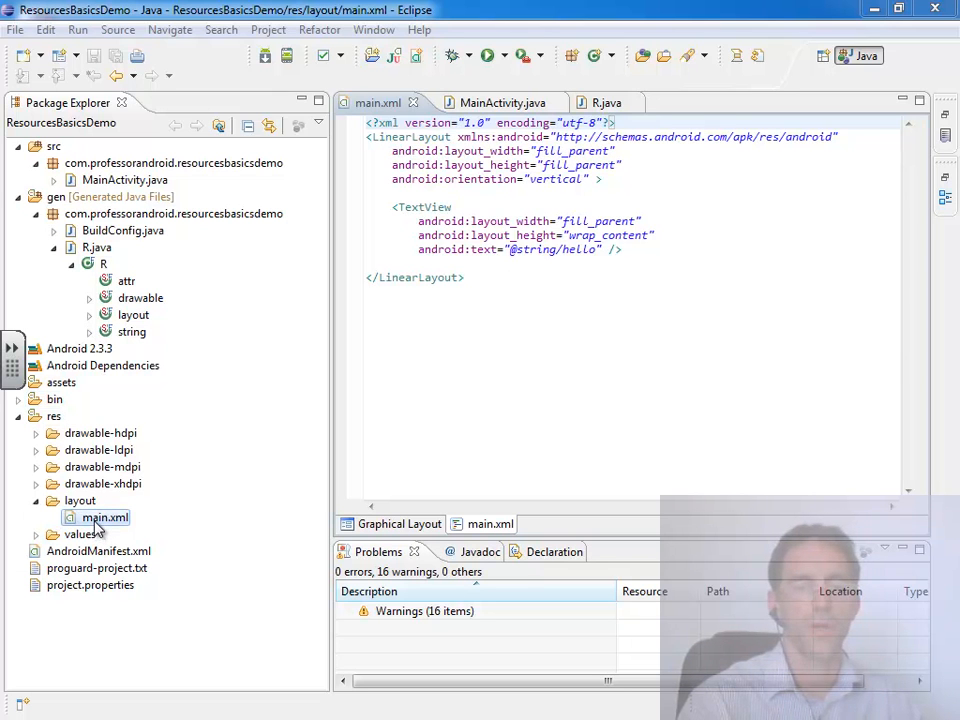
{"action": "mouse_move", "coordinate": [118, 533]}
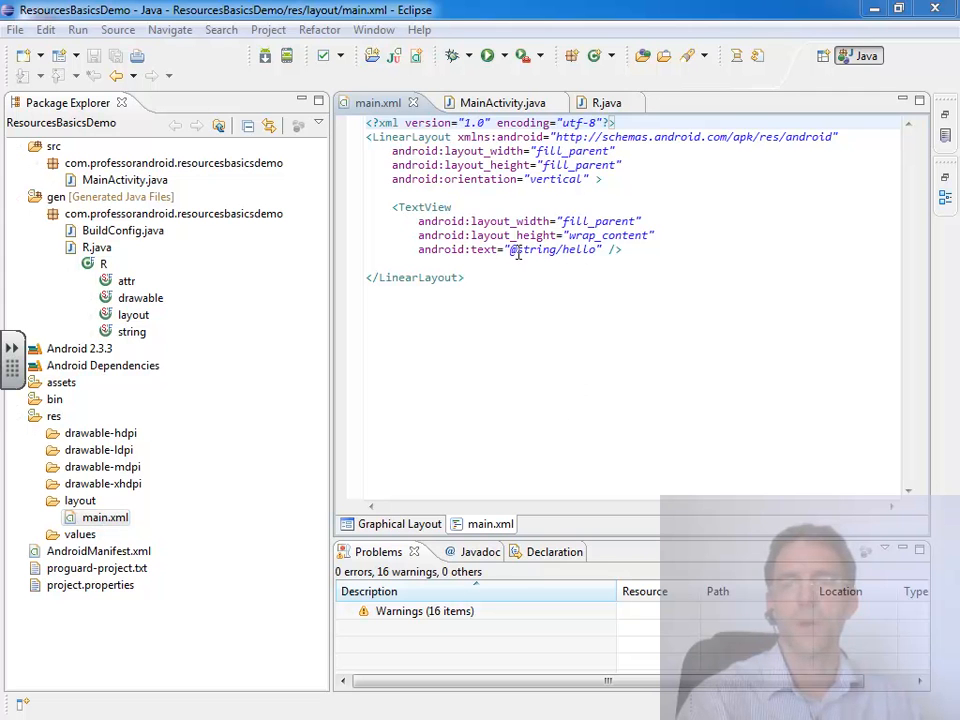
{"action": "left_click", "coordinate": [515, 249]}
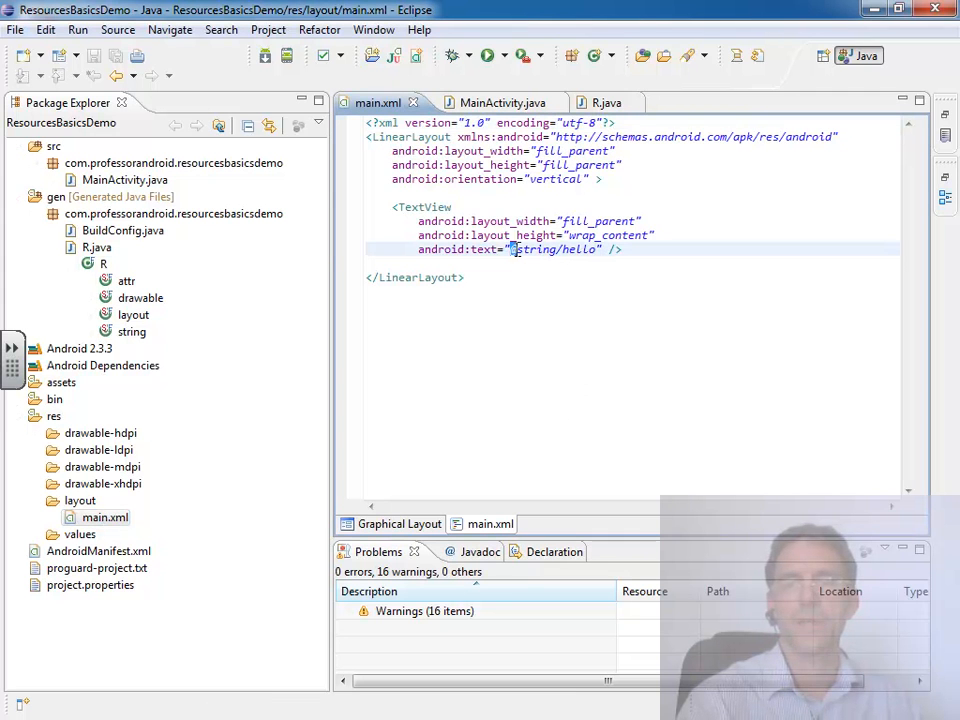
{"action": "double_click", "coordinate": [550, 249]}
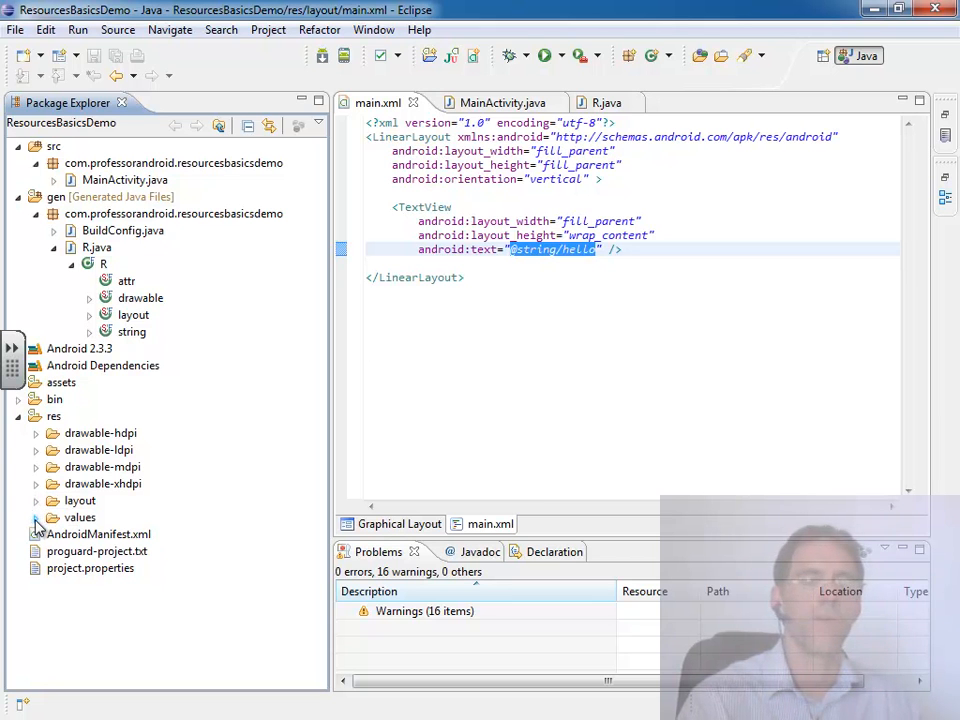
- Expand res/values and res/layout, then open strings.xml in the Resources editor
{"action": "left_click", "coordinate": [37, 517]}
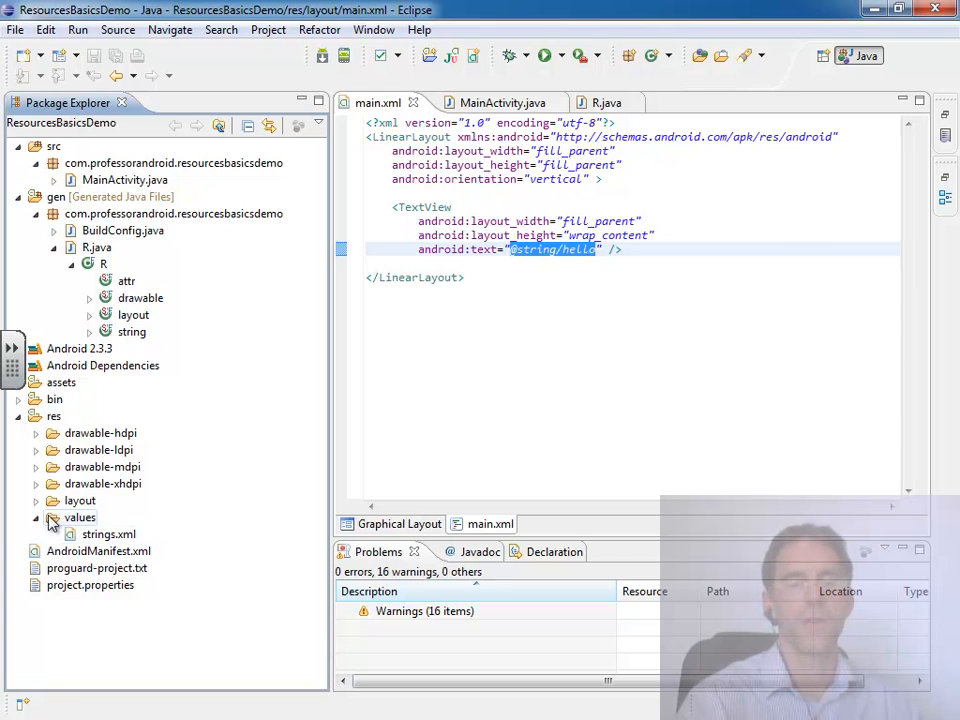
{"action": "left_click", "coordinate": [108, 534]}
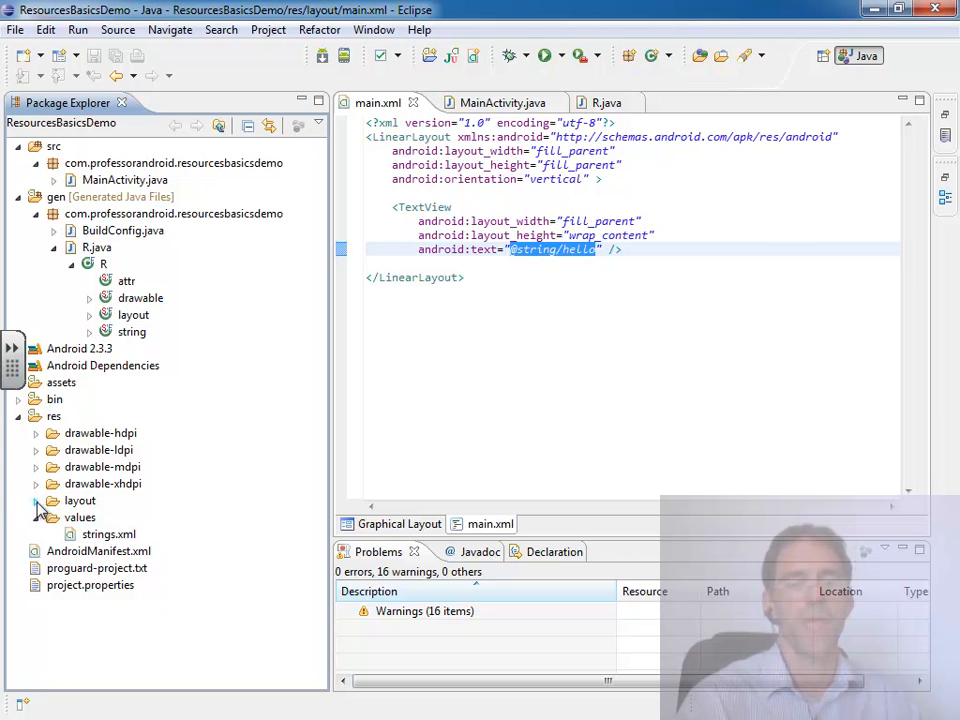
{"action": "left_click", "coordinate": [80, 500]}
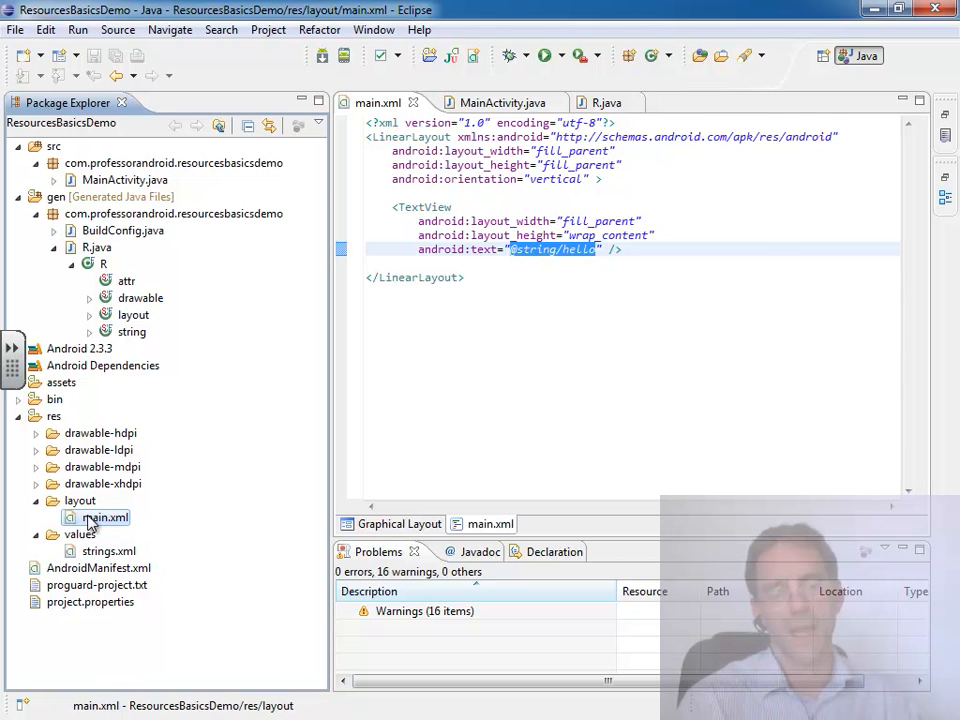
{"action": "left_click", "coordinate": [81, 534]}
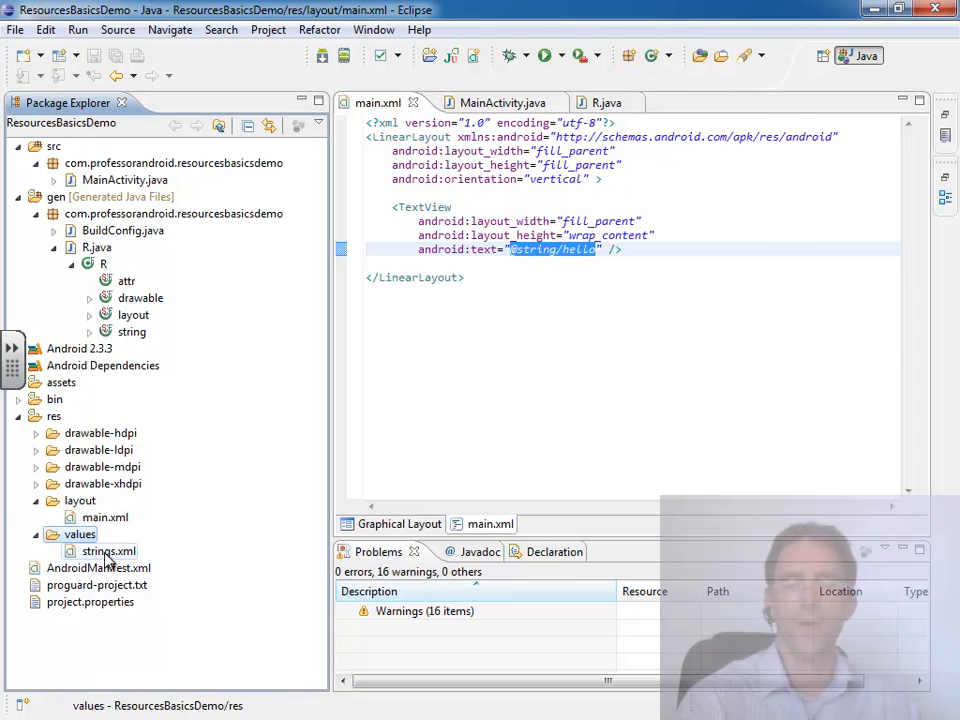
{"action": "left_click", "coordinate": [108, 551]}
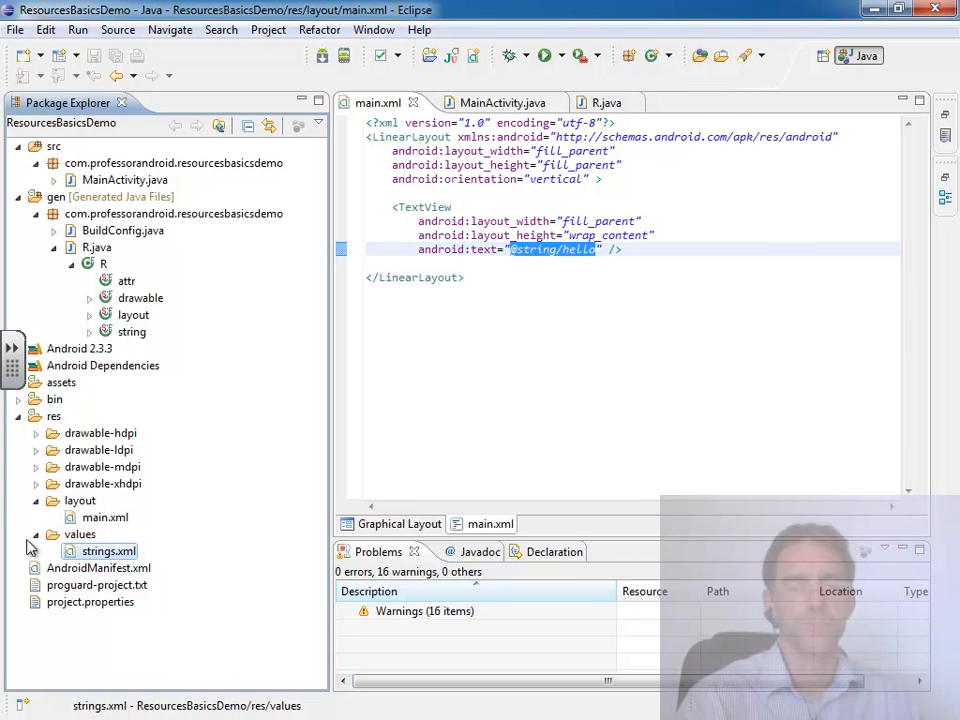
{"action": "double_click", "coordinate": [106, 551]}
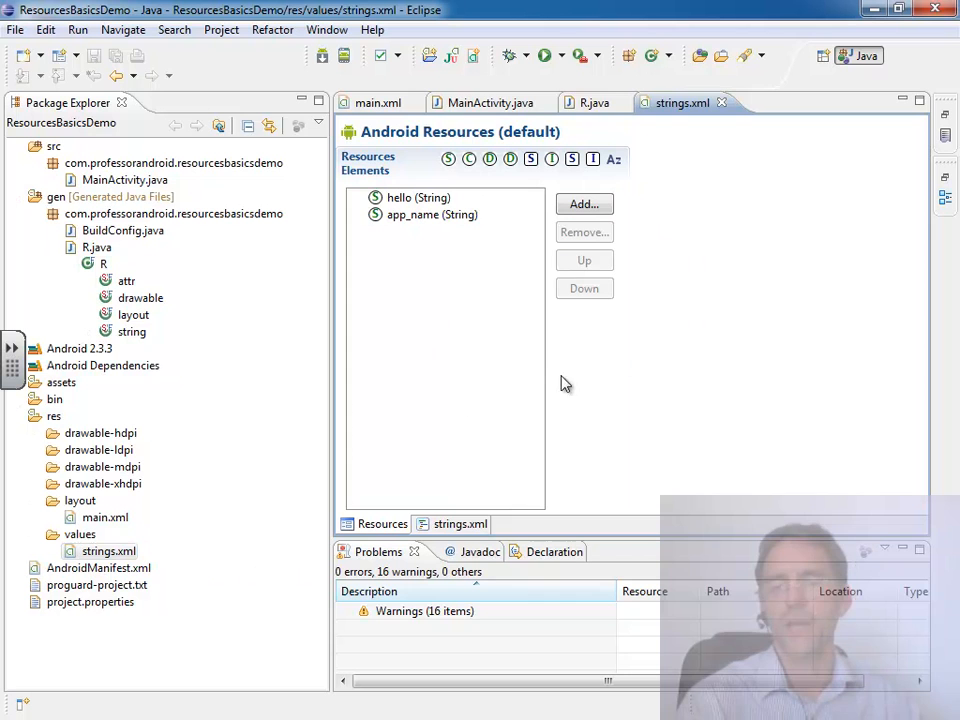
{"action": "mouse_move", "coordinate": [450, 533]}
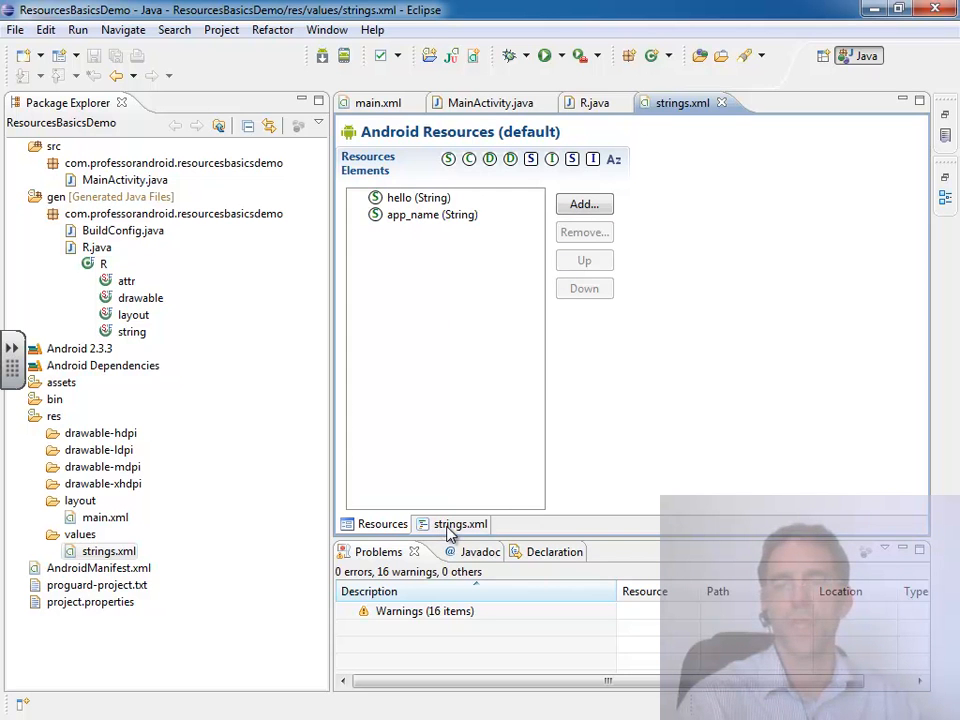
- Switch strings.xml to its XML source tab and place the caret on the hello string
{"action": "left_click", "coordinate": [461, 524]}
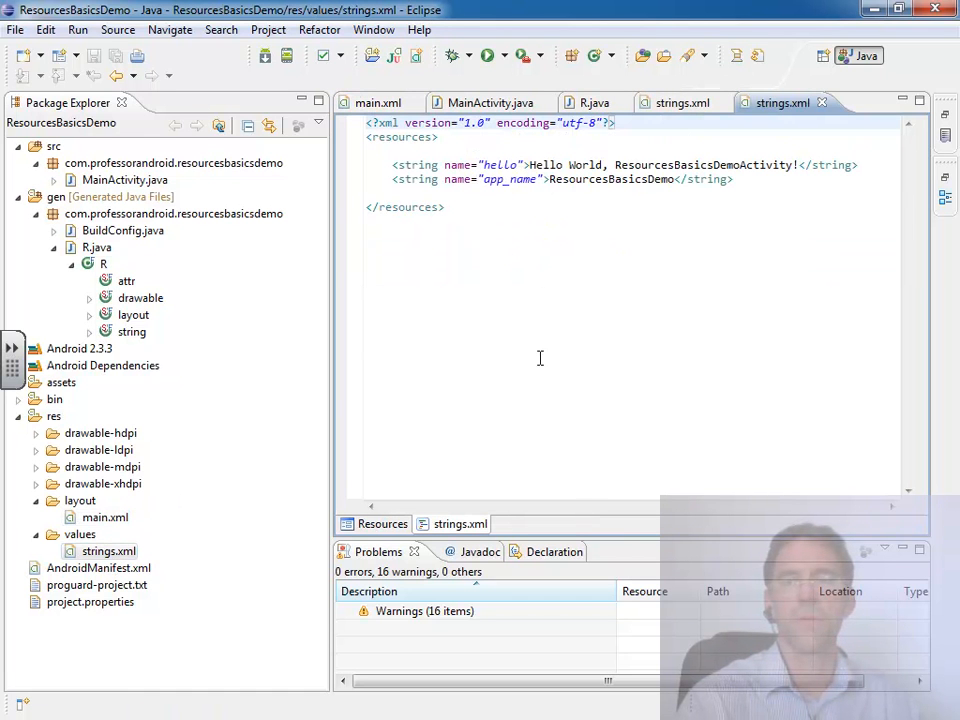
{"action": "mouse_move", "coordinate": [413, 165]}
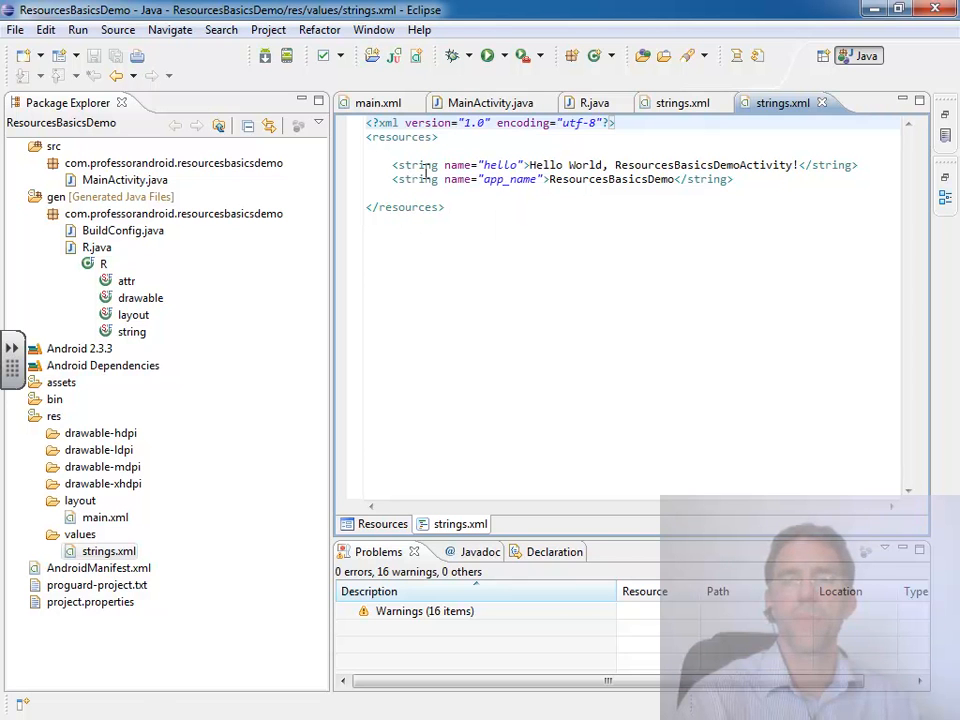
{"action": "left_click", "coordinate": [414, 164]}
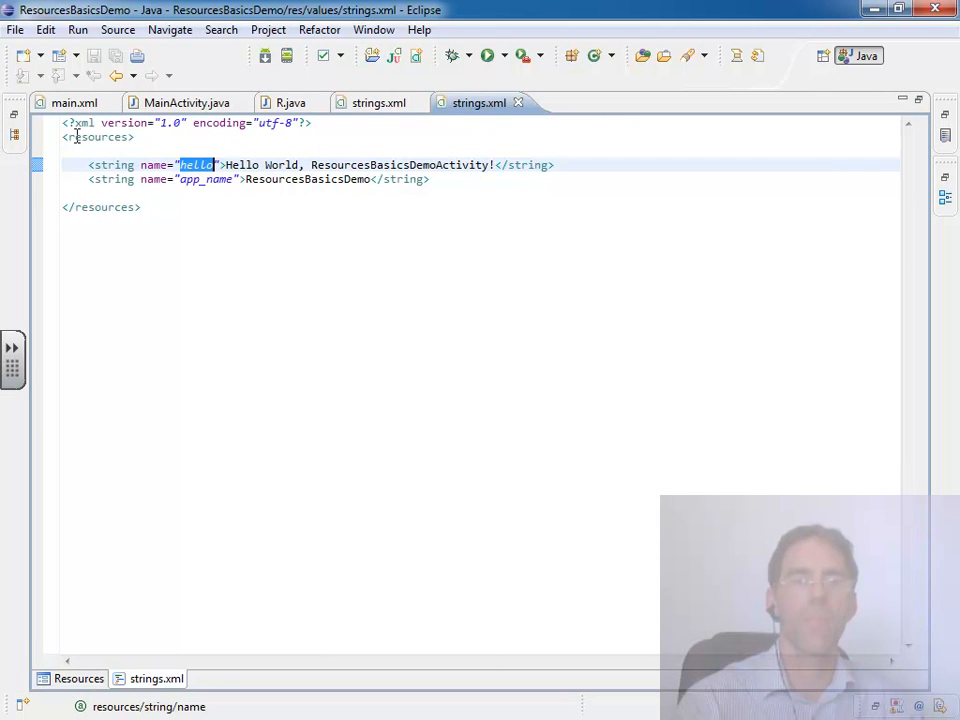
- Select the hello string's text value in strings.xml
{"action": "left_click", "coordinate": [72, 102]}
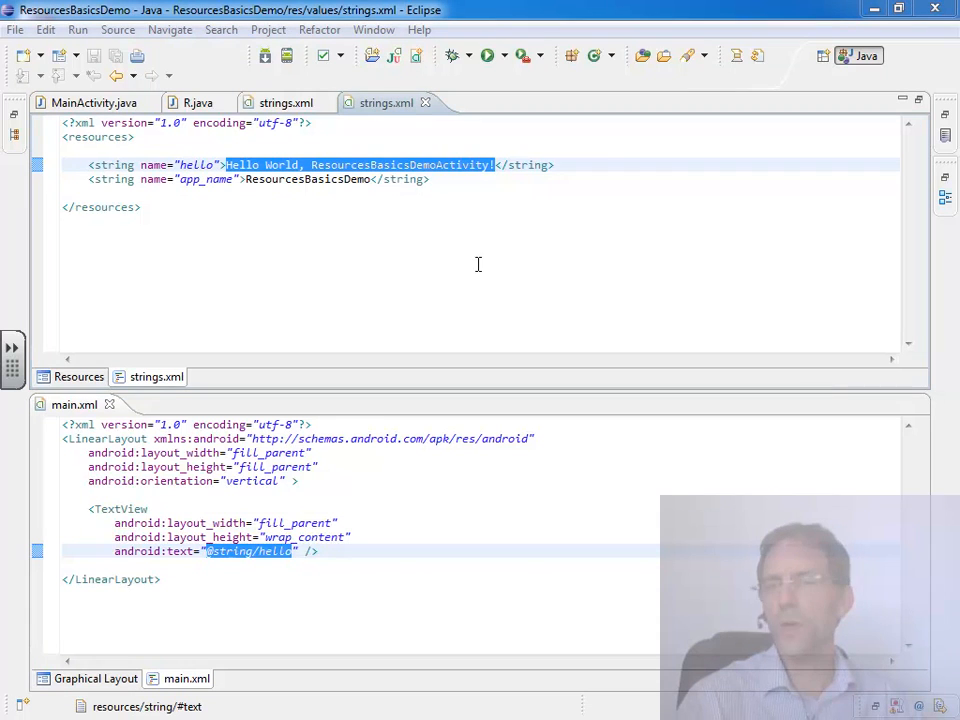
{"action": "mouse_move", "coordinate": [380, 115]}
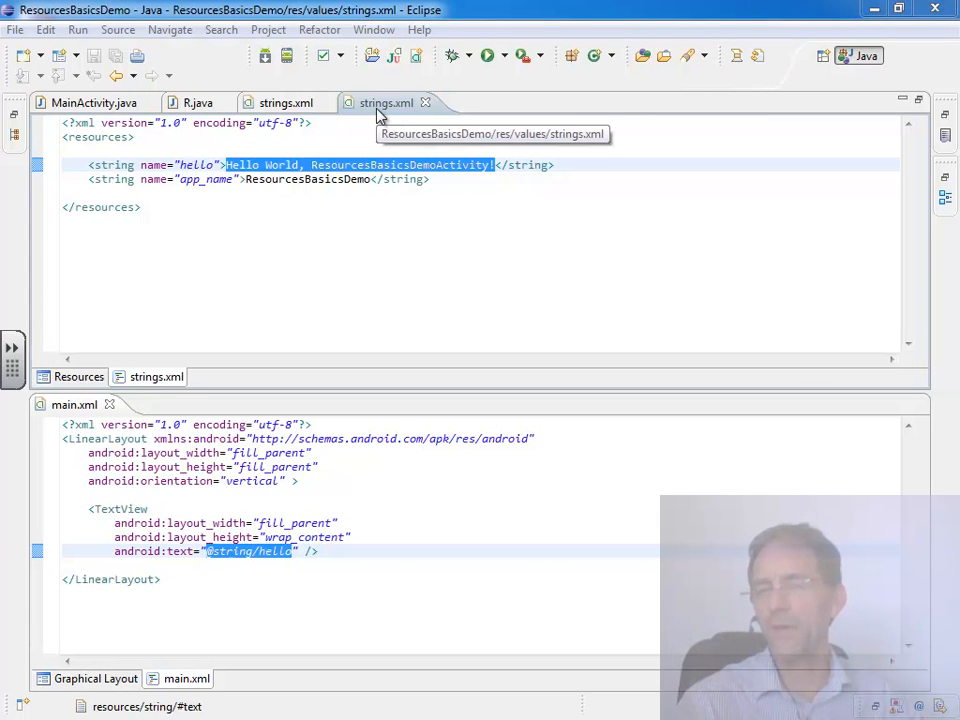